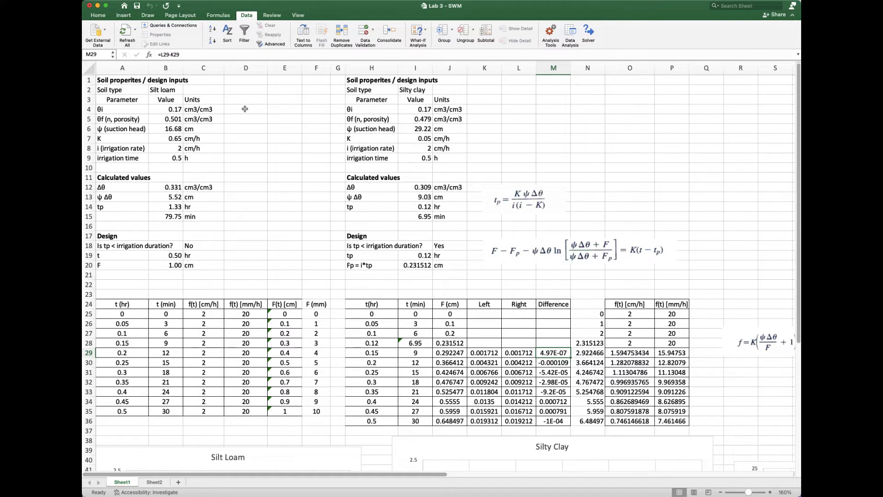
mouse_move(154, 199)
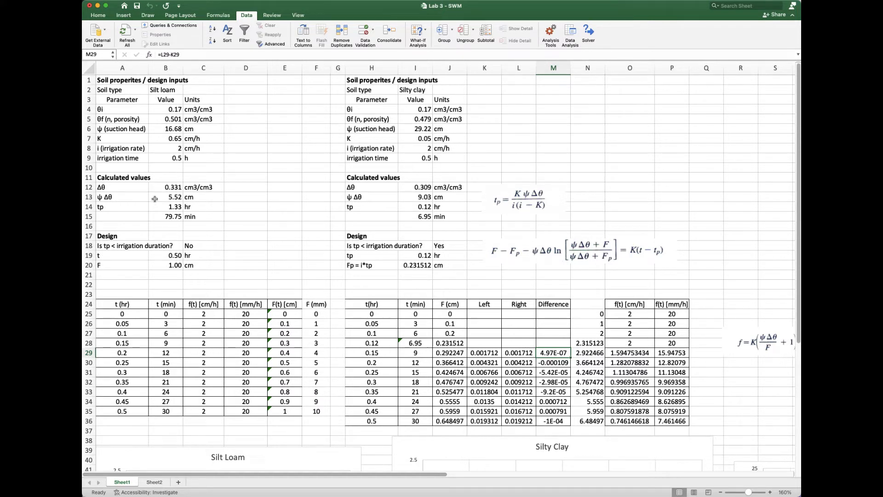
mouse_move(409, 225)
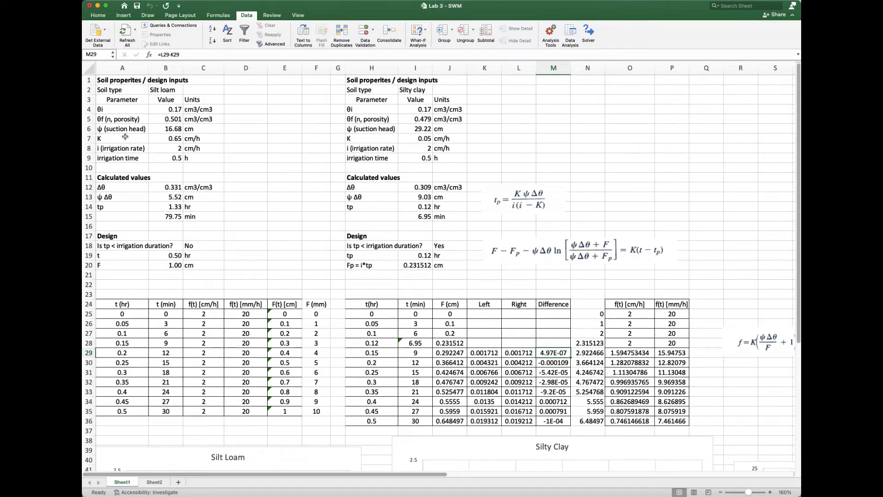
mouse_move(105, 199)
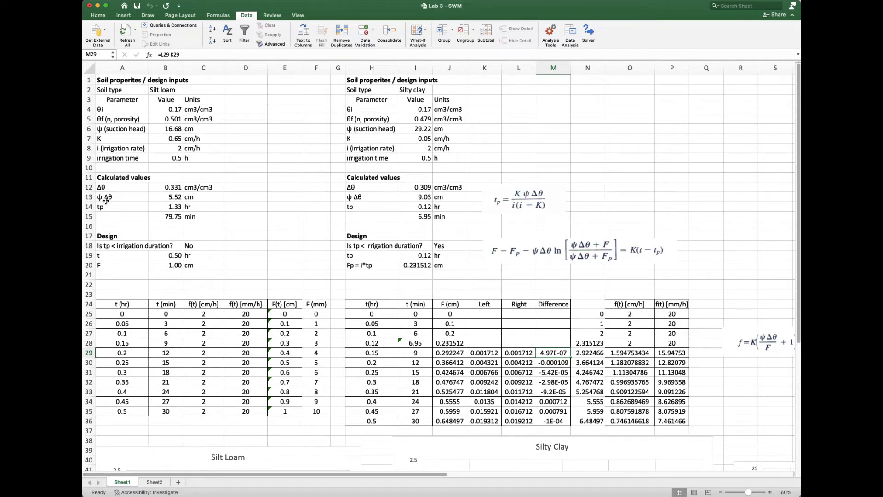
mouse_move(147, 267)
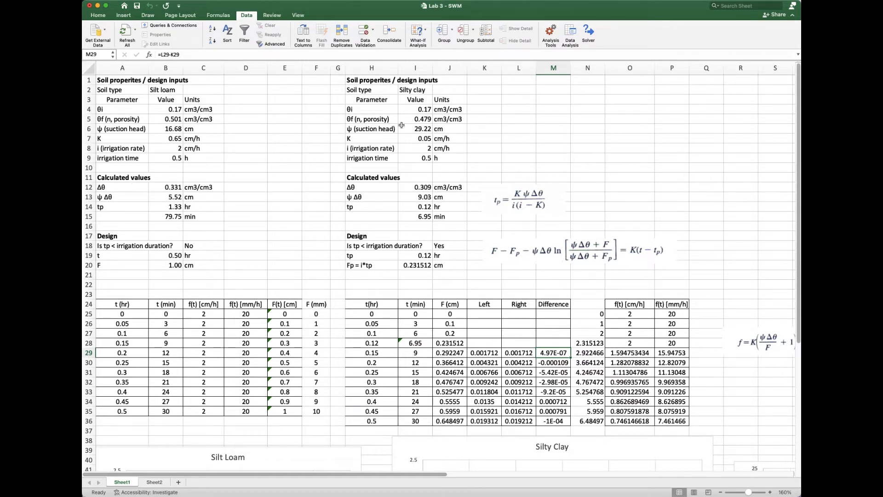
mouse_move(355, 239)
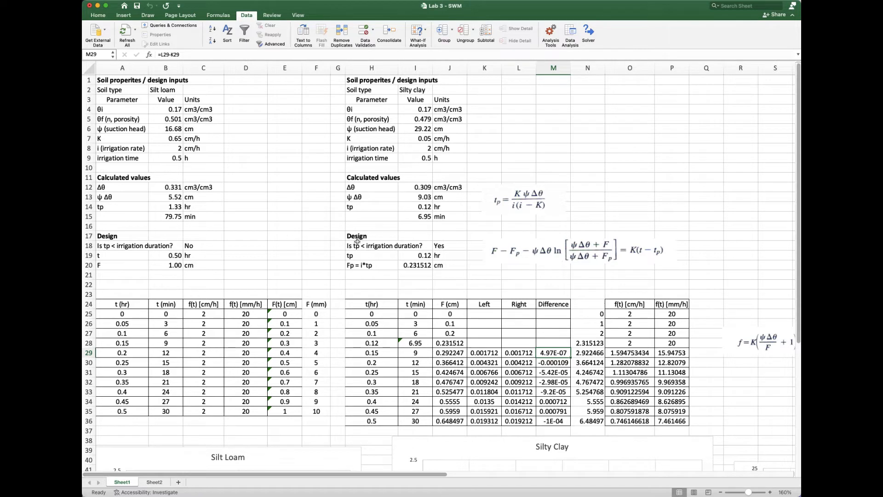
mouse_move(319, 244)
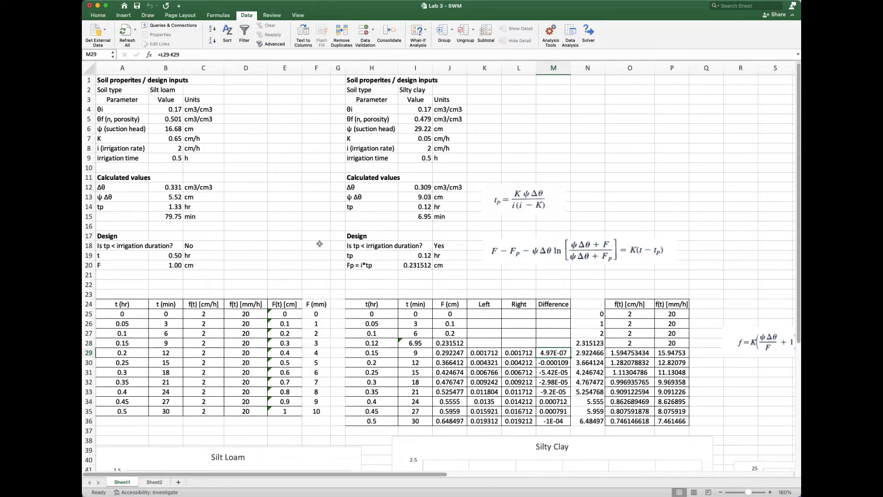
mouse_move(374, 245)
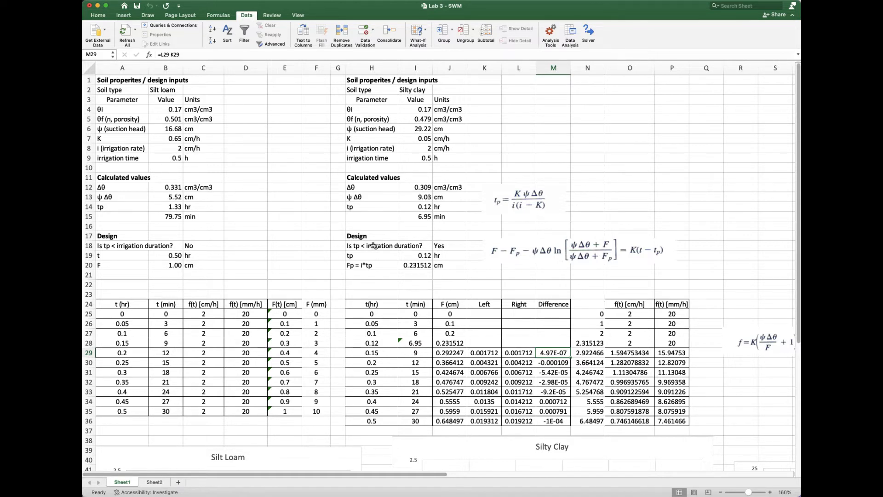
mouse_move(295, 270)
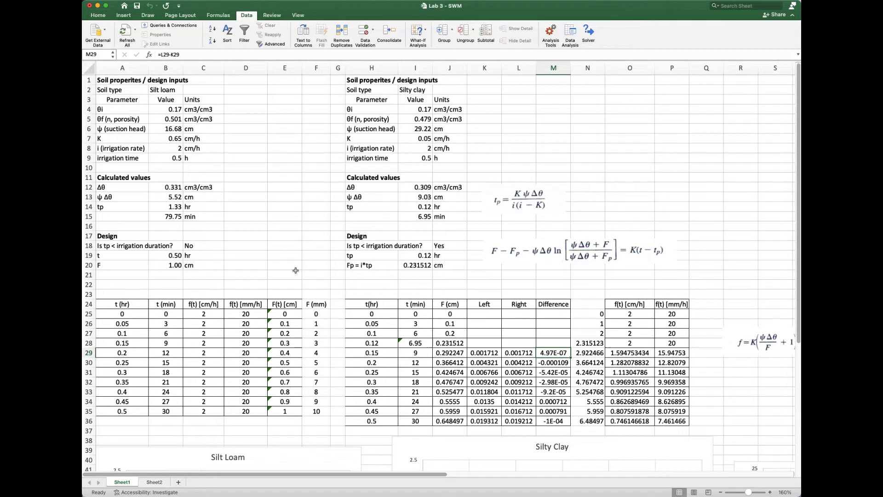
mouse_move(518, 197)
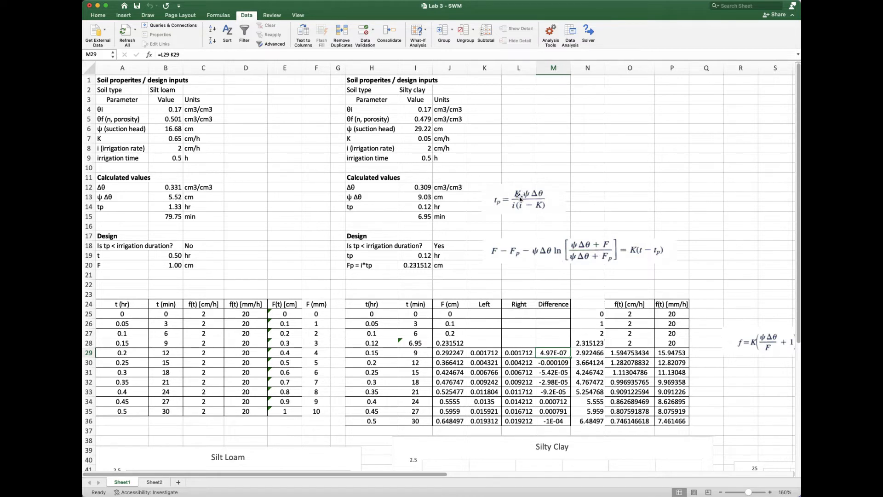
- Inspect the ponding-time equation, the Δθ formula and the silty clay minutes-conversion formulas without changing them
left_click(520, 201)
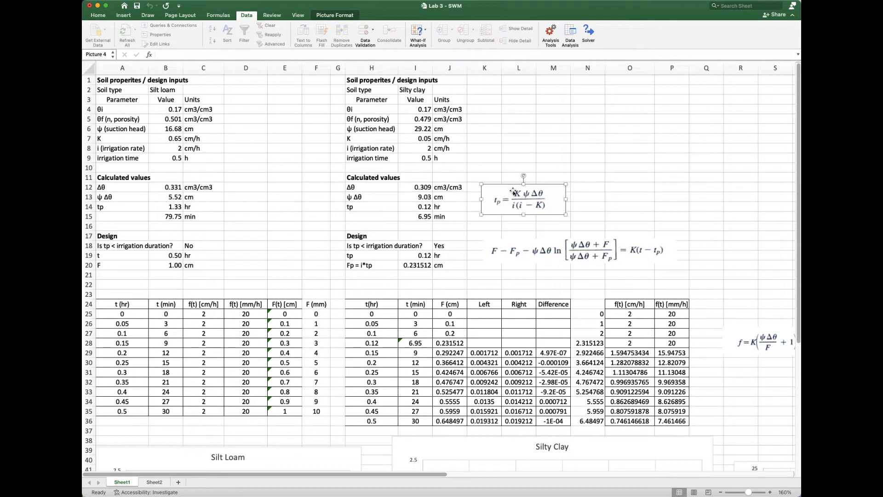
mouse_move(541, 195)
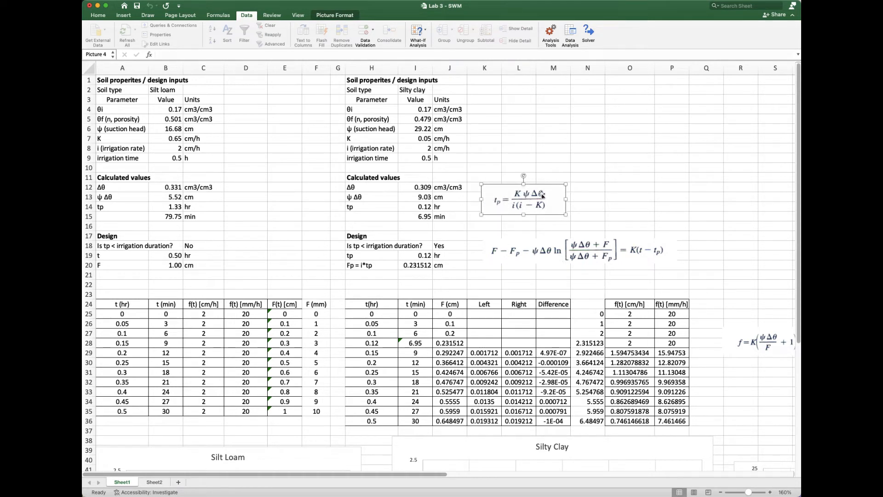
mouse_move(513, 209)
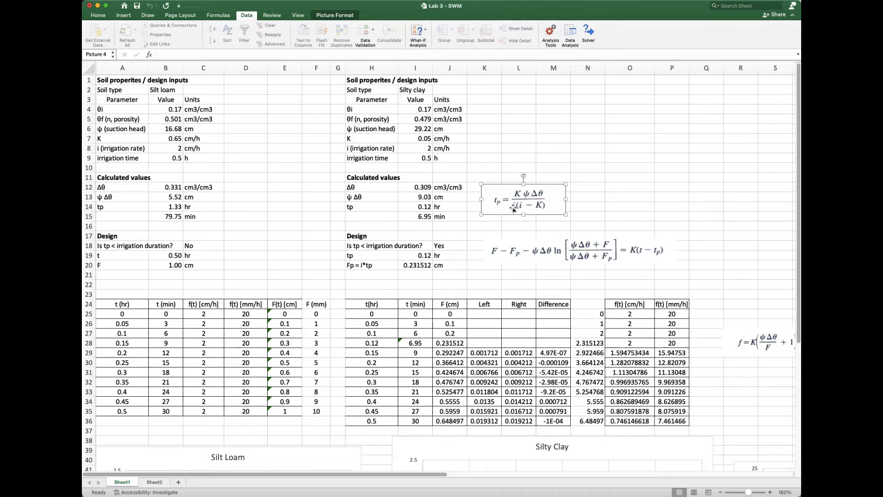
mouse_move(516, 206)
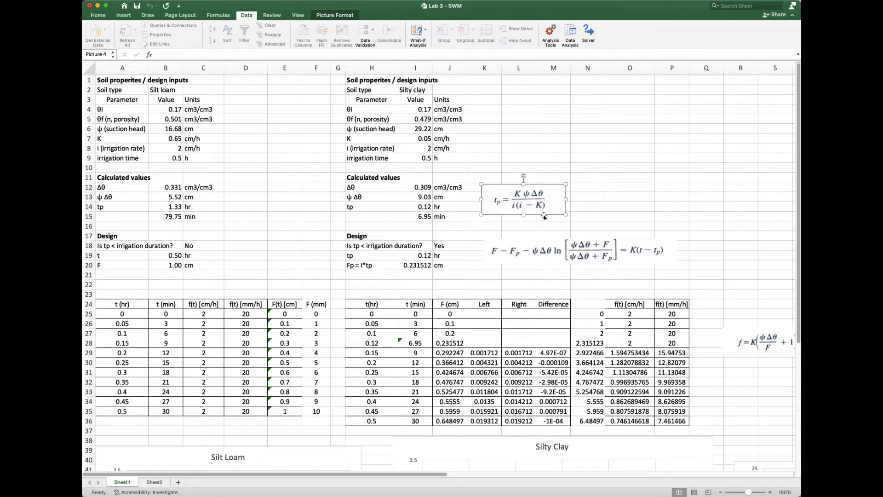
mouse_move(460, 196)
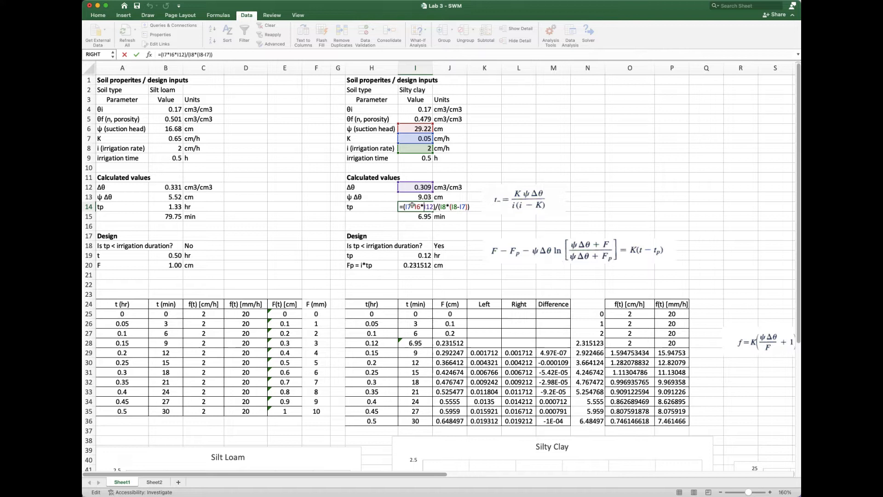
key("Enter")
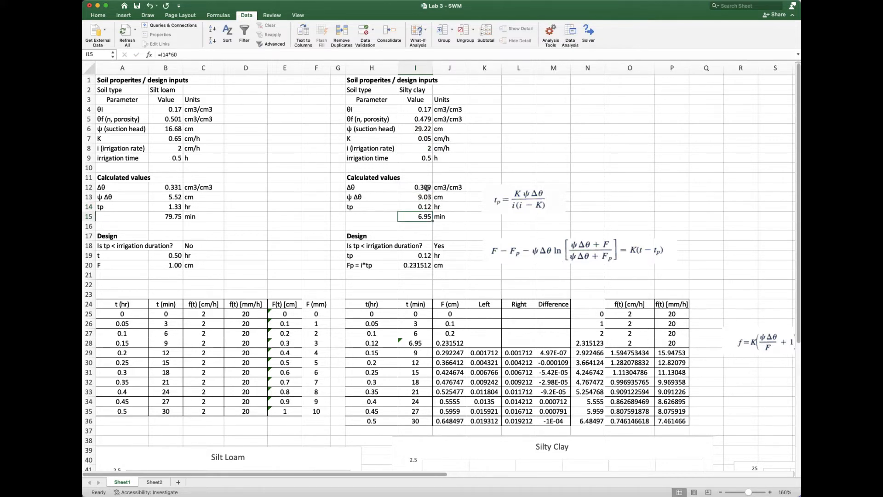
double_click(415, 188)
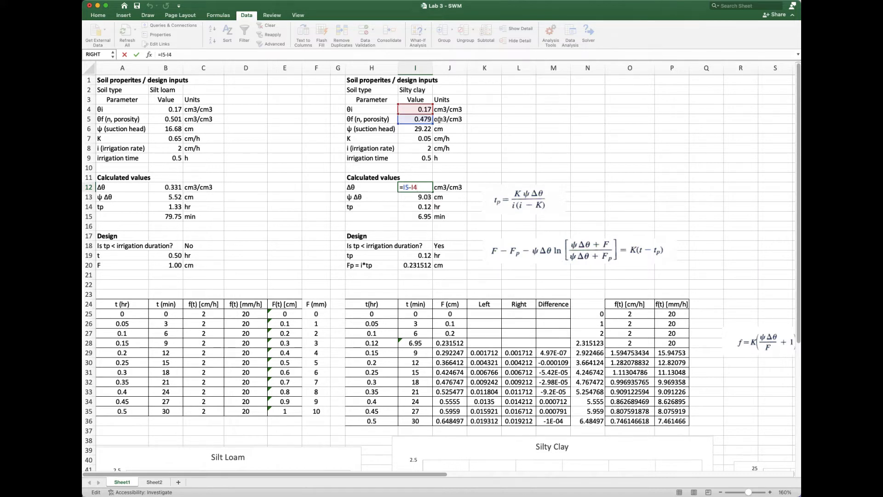
mouse_move(449, 119)
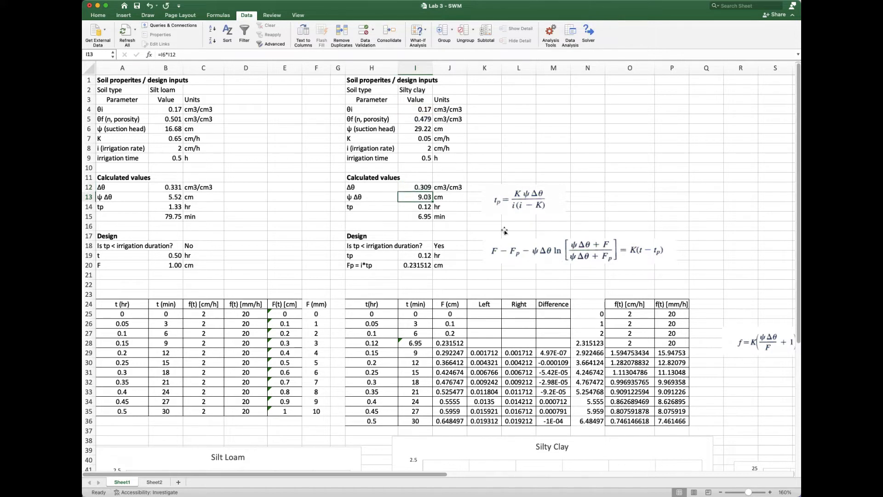
left_click(535, 250)
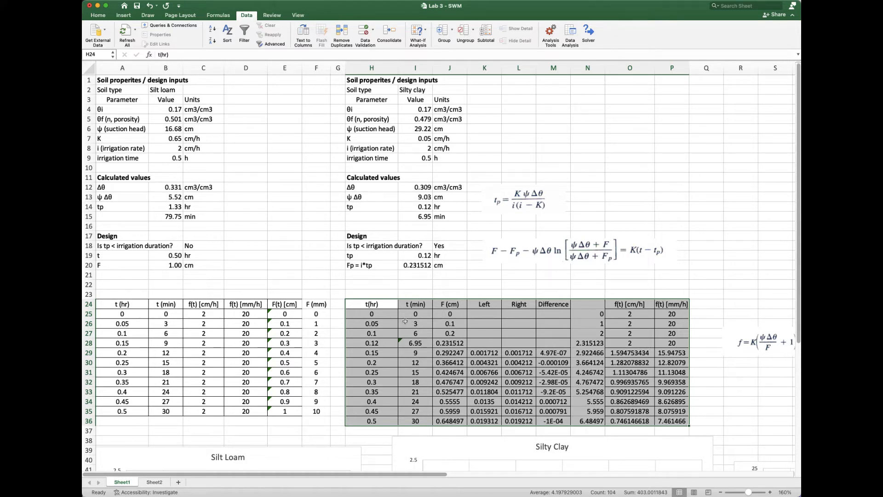
left_click(414, 314)
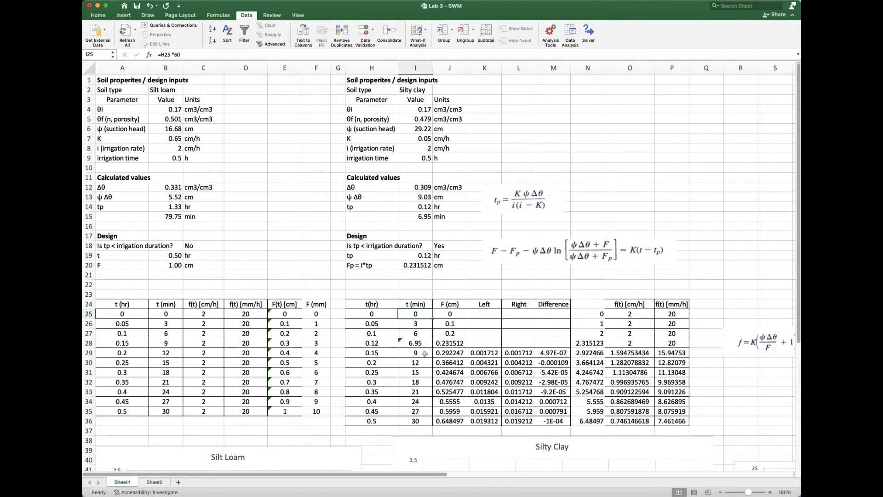
mouse_move(441, 313)
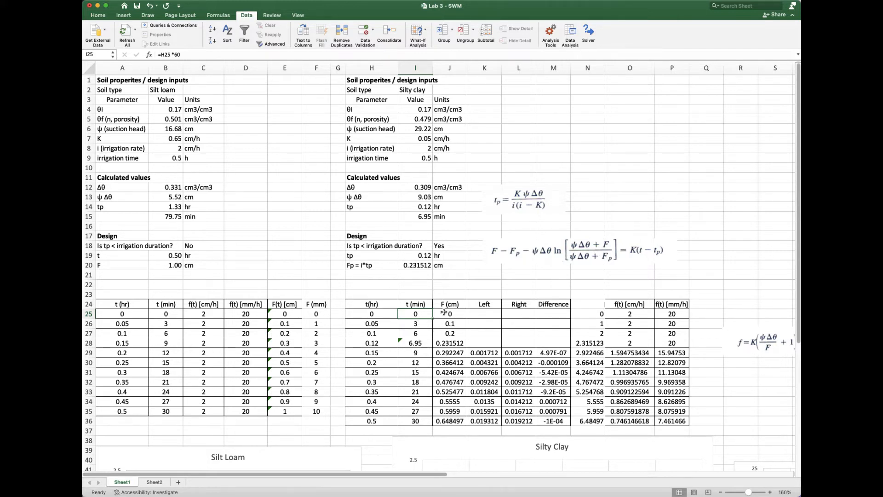
left_click(414, 343)
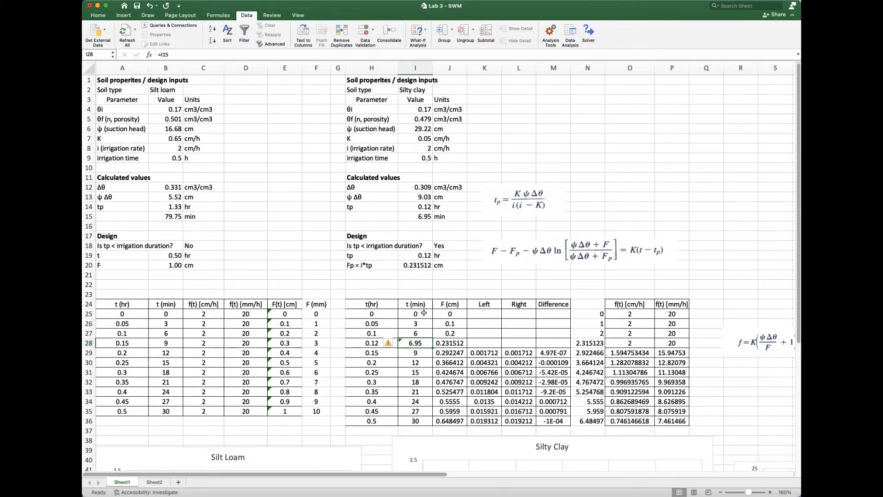
scroll("down", 3)
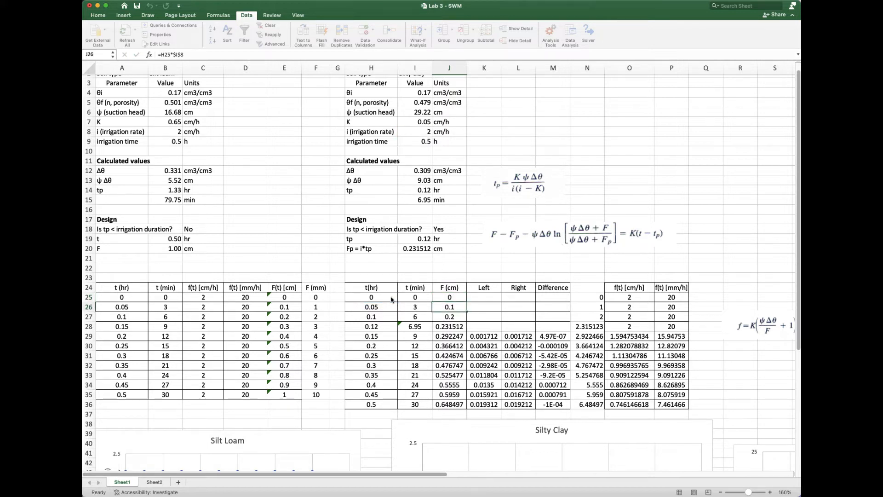
- Inspect the cumulative infiltration F formulas at ponding and for the 0.15 h silty clay row
double_click(449, 326)
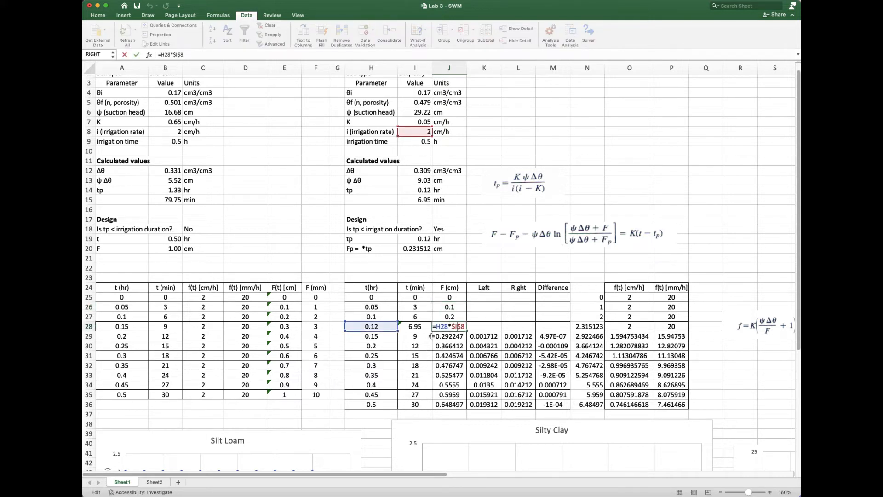
mouse_move(467, 347)
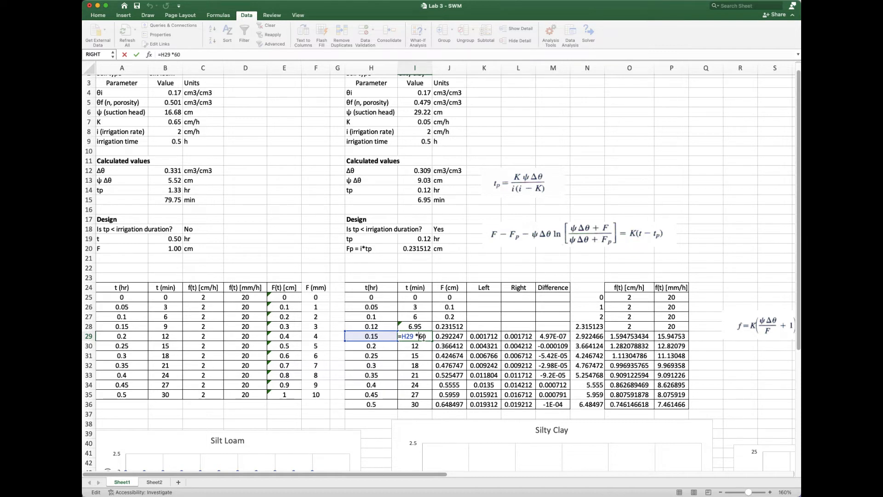
key("Enter")
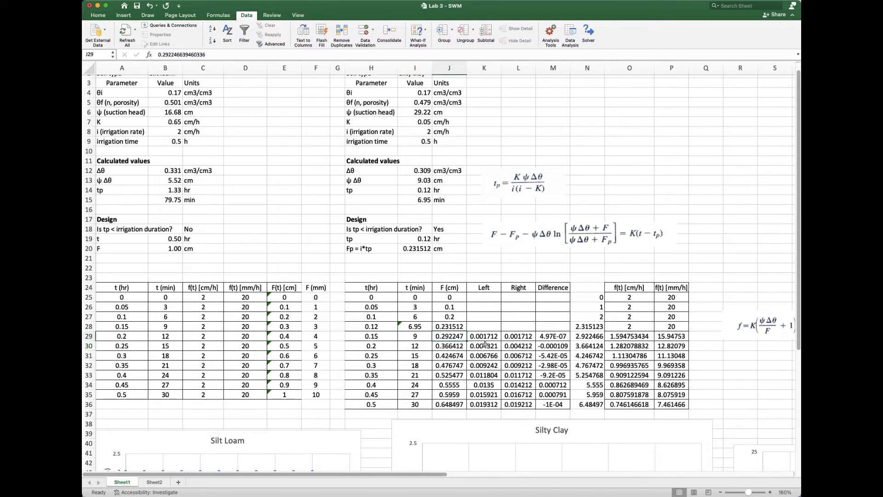
mouse_move(449, 336)
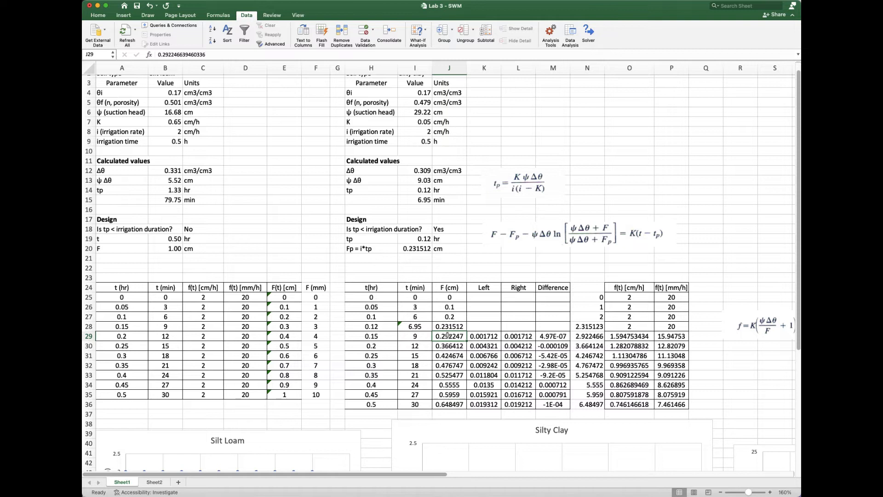
double_click(448, 335)
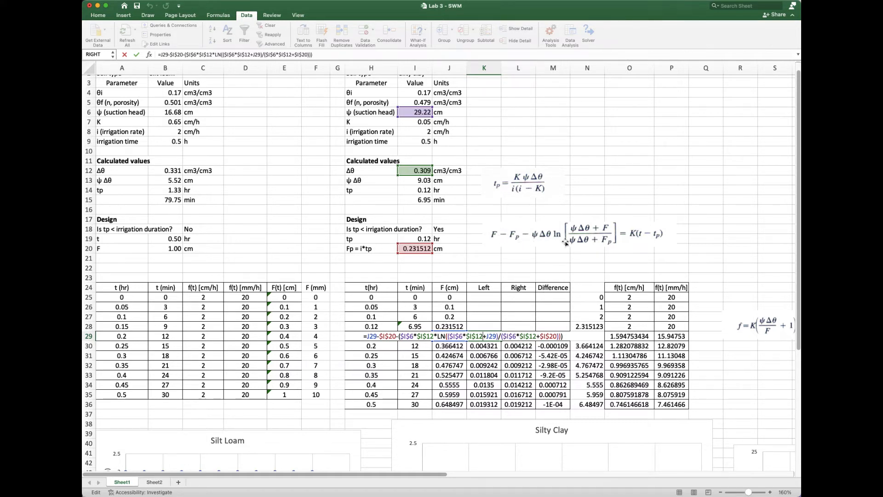
mouse_move(513, 235)
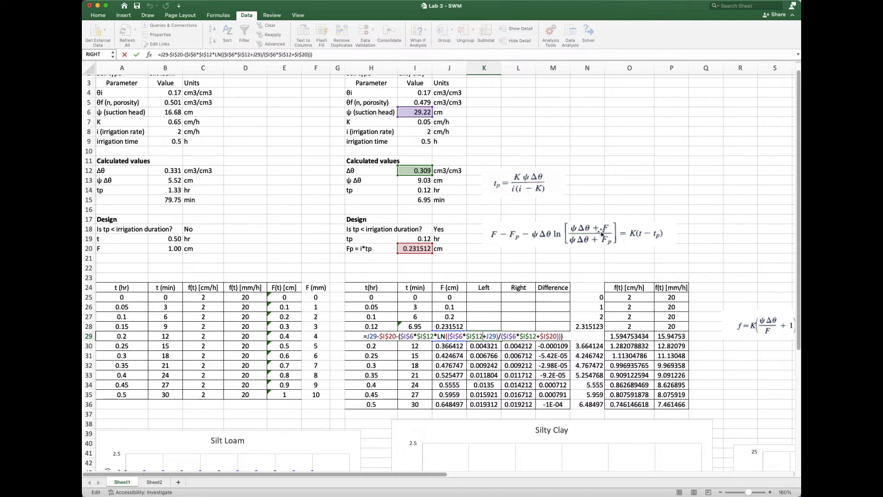
mouse_move(617, 241)
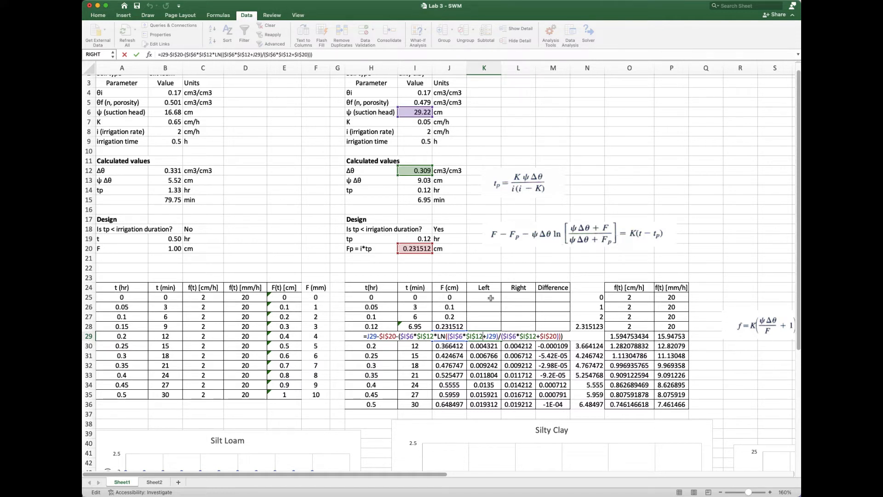
mouse_move(415, 289)
type("=L29-K29")
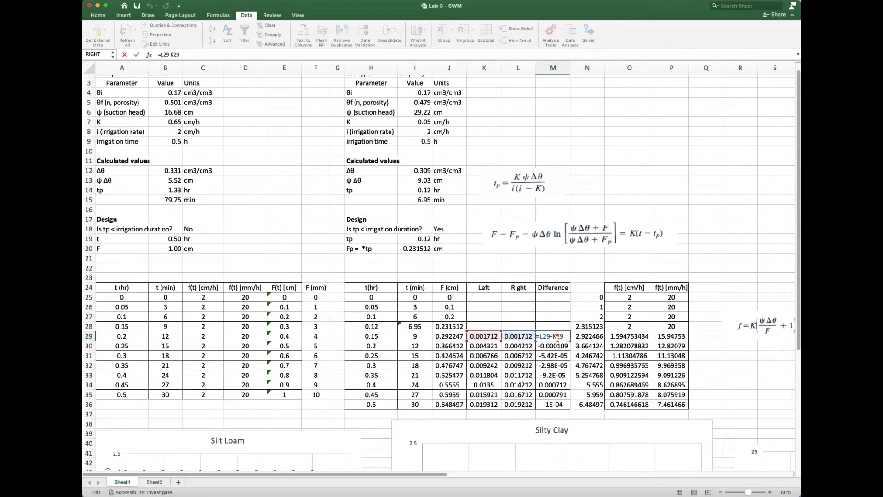
- Confirm the 0.15 h Difference as Right minus Left (=L29-K29), showing about 4.97E-07
key("Enter")
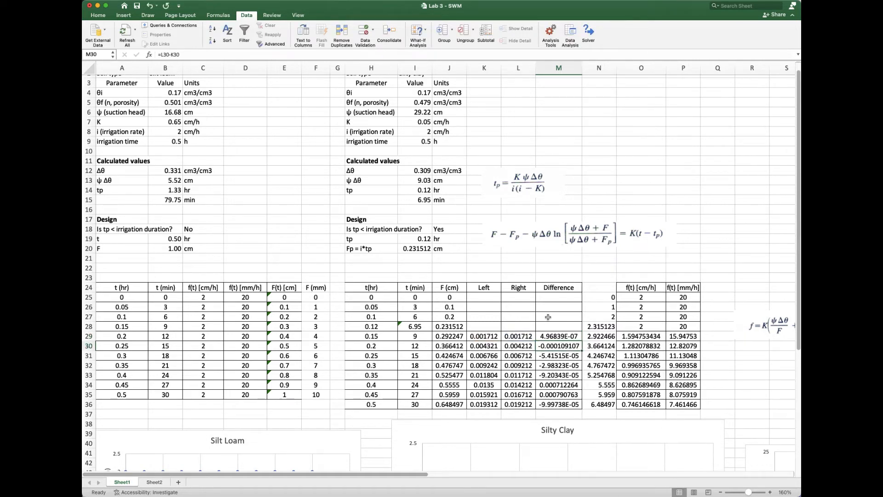
mouse_move(585, 271)
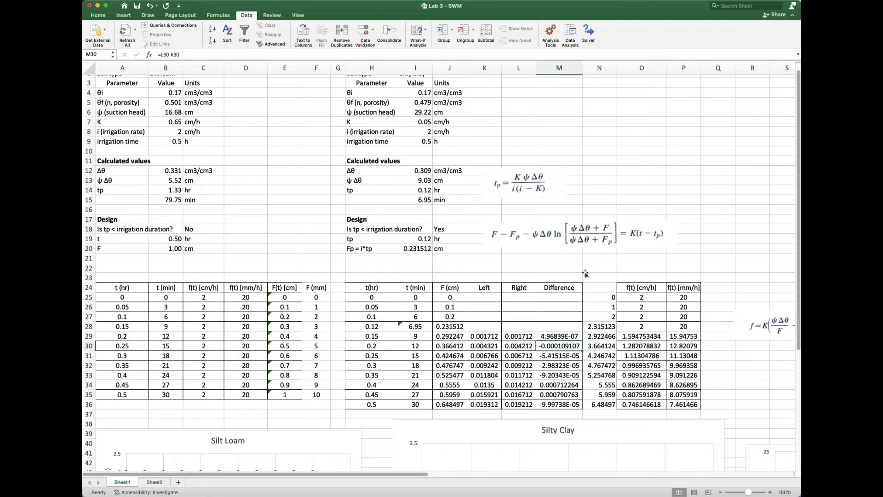
mouse_move(596, 225)
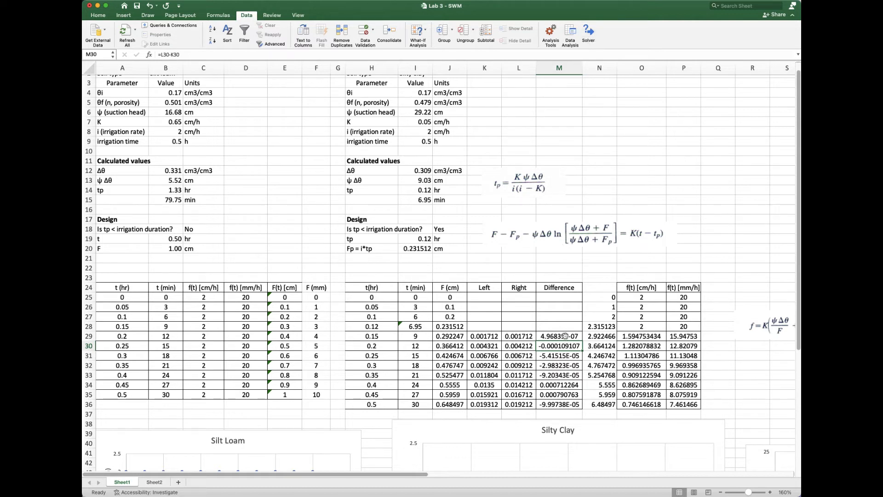
left_click(559, 336)
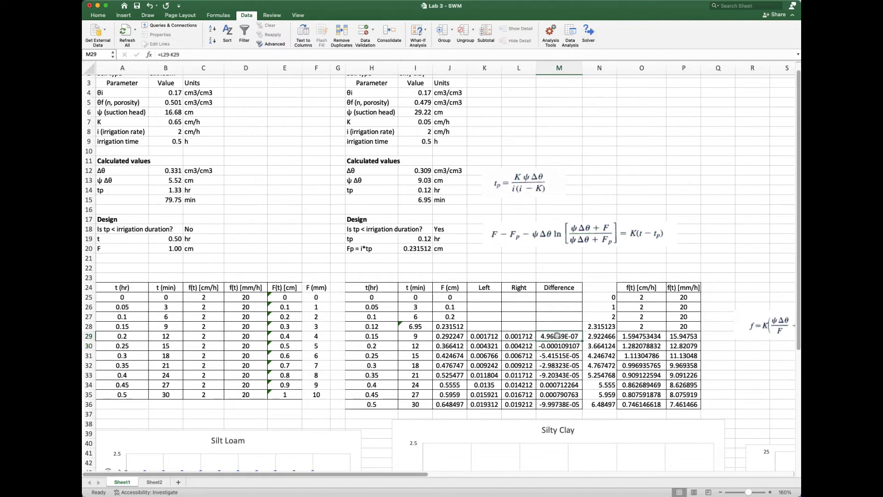
left_click(559, 346)
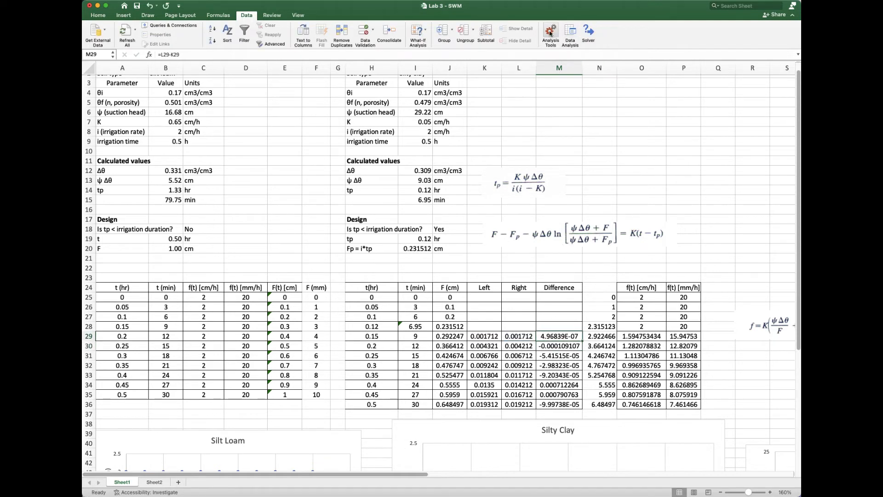
left_click(550, 33)
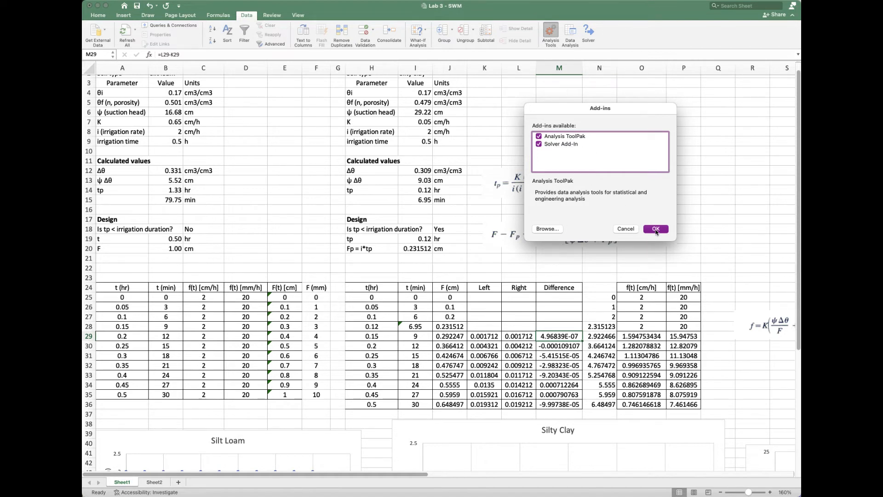
left_click(655, 228)
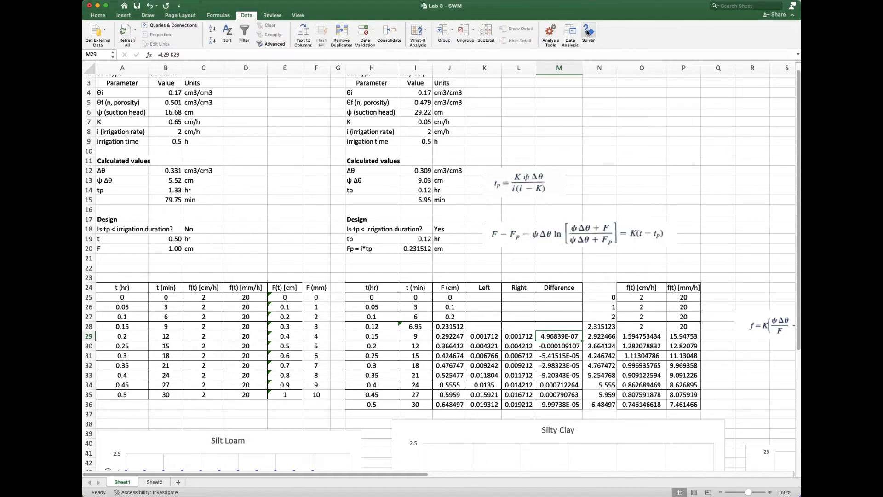
left_click(589, 30)
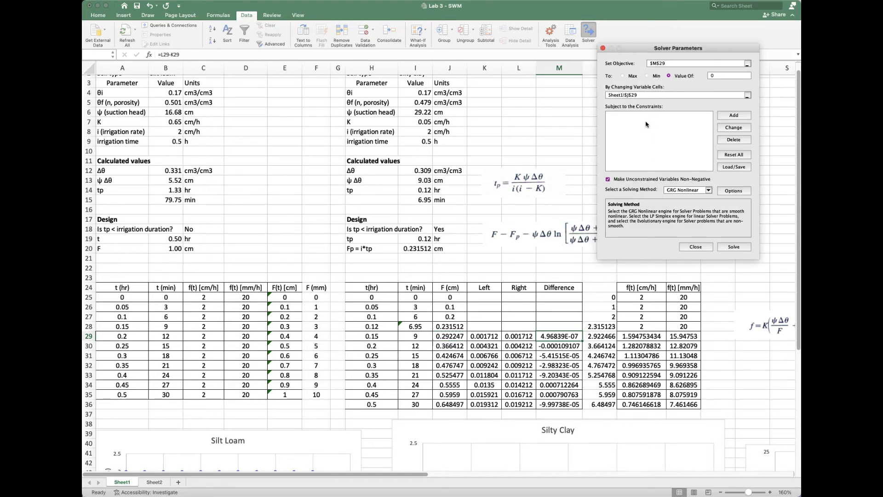
mouse_move(659, 125)
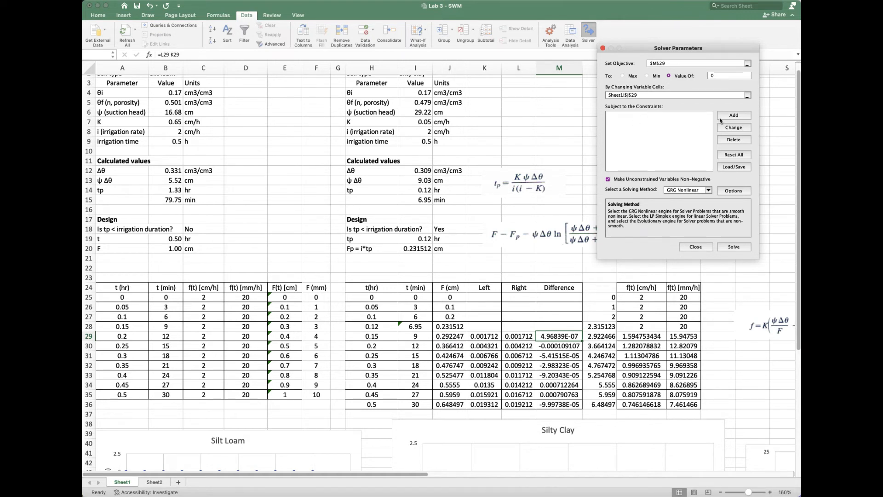
- Add the Solver constraint $J$29 >= 0 so F stays non-negative
left_click(734, 115)
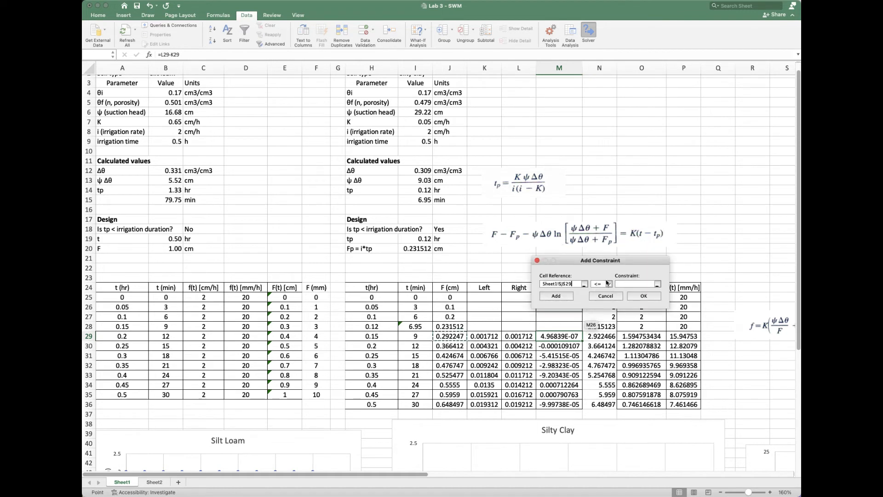
left_click(607, 283)
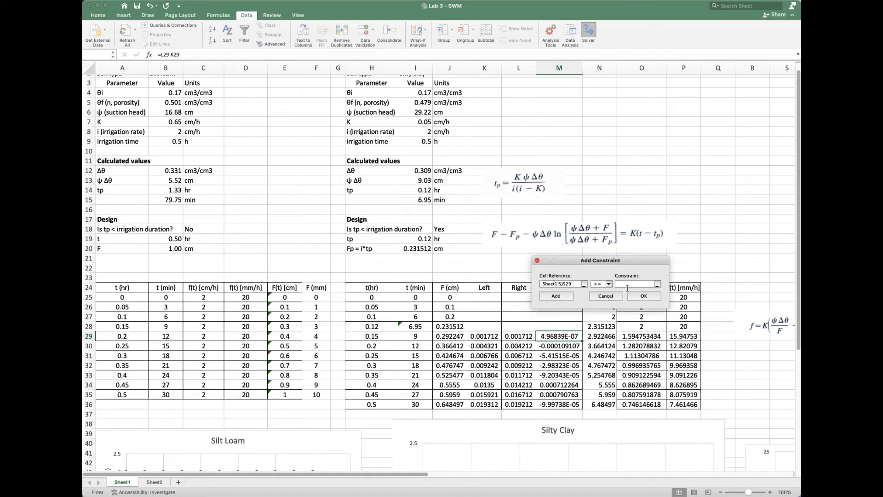
type("0")
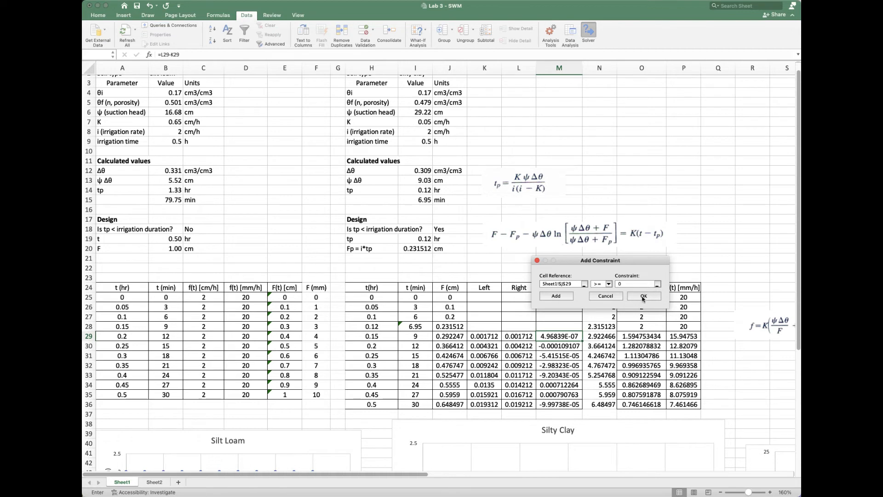
left_click(643, 297)
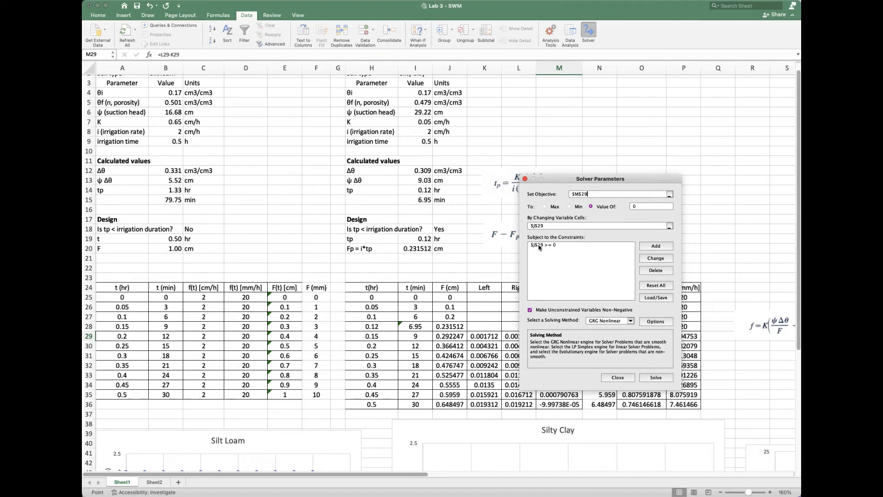
- Run Solver with GRG Nonlinear to zero $M$29 by changing $J$29, keeping the solution F = 0.292247
left_click_drag(600, 179, 678, 109)
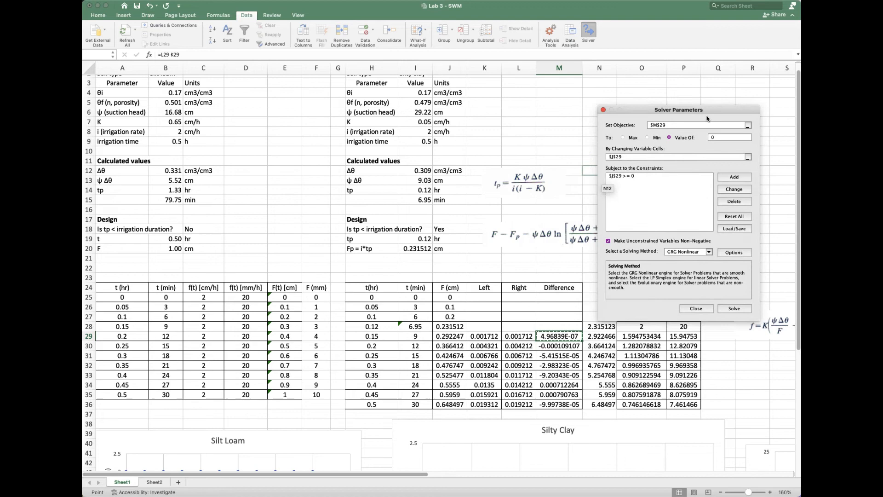
left_click_drag(678, 109, 678, 77)
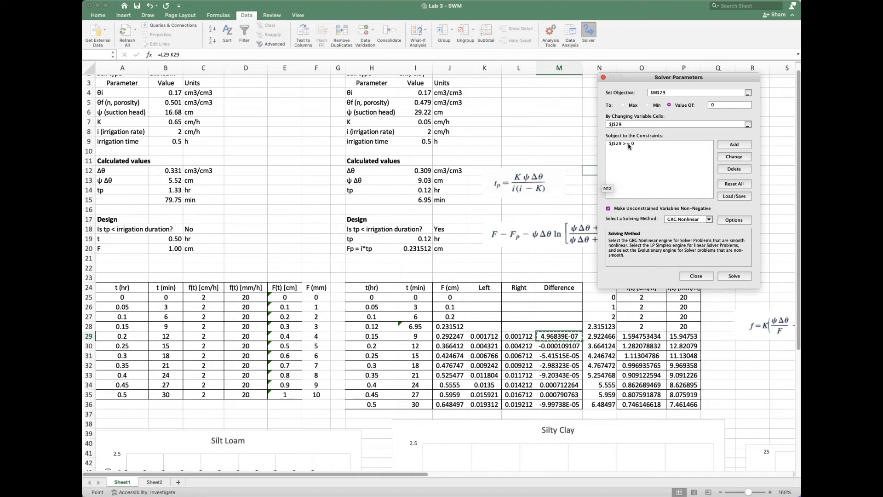
left_click_drag(676, 77, 670, 59)
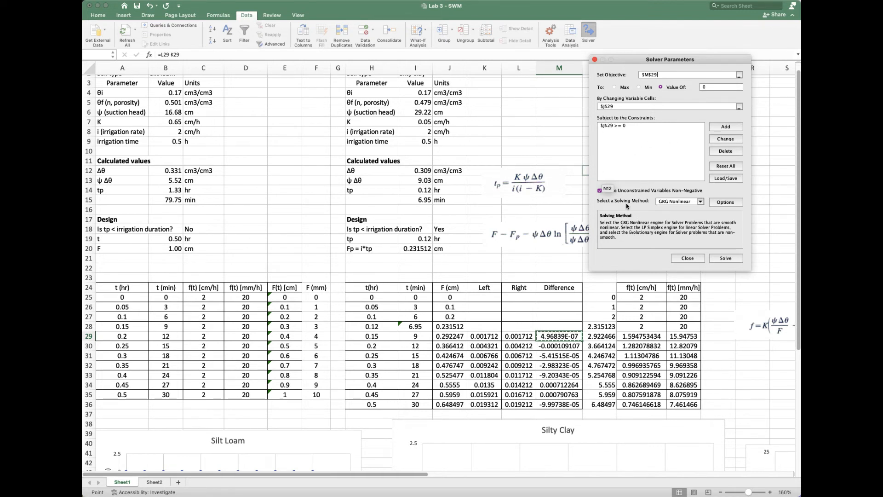
mouse_move(701, 201)
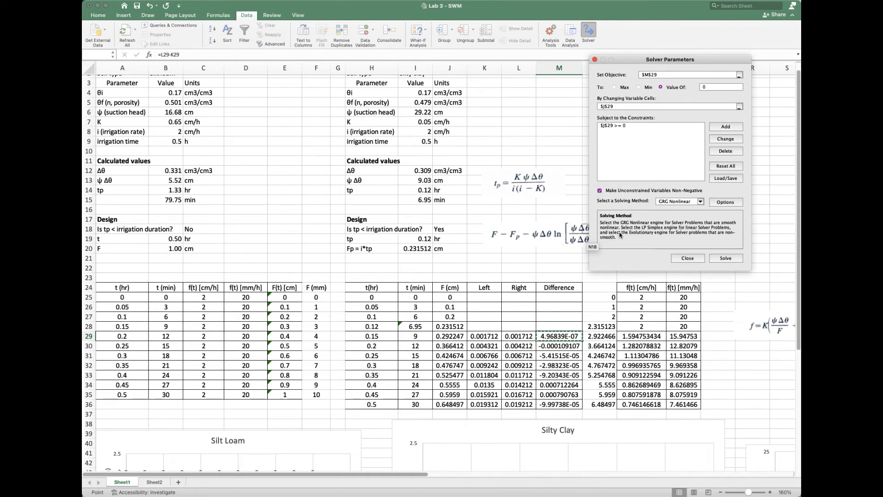
left_click(686, 74)
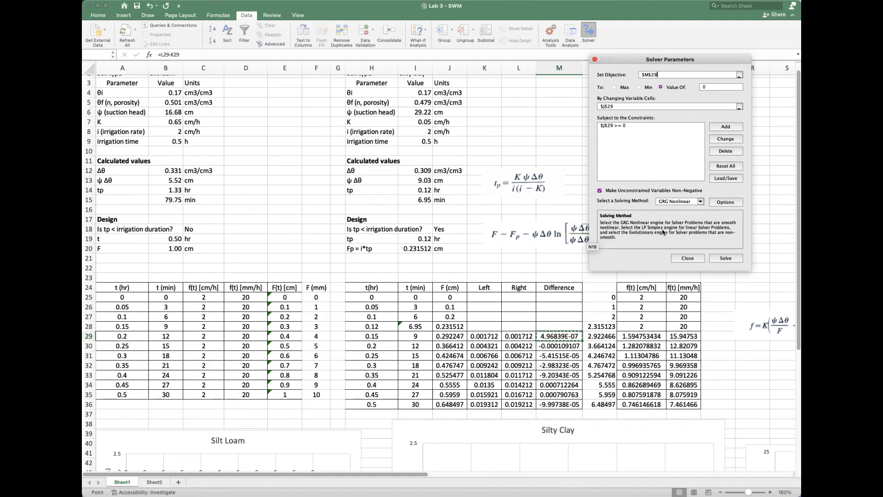
mouse_move(686, 237)
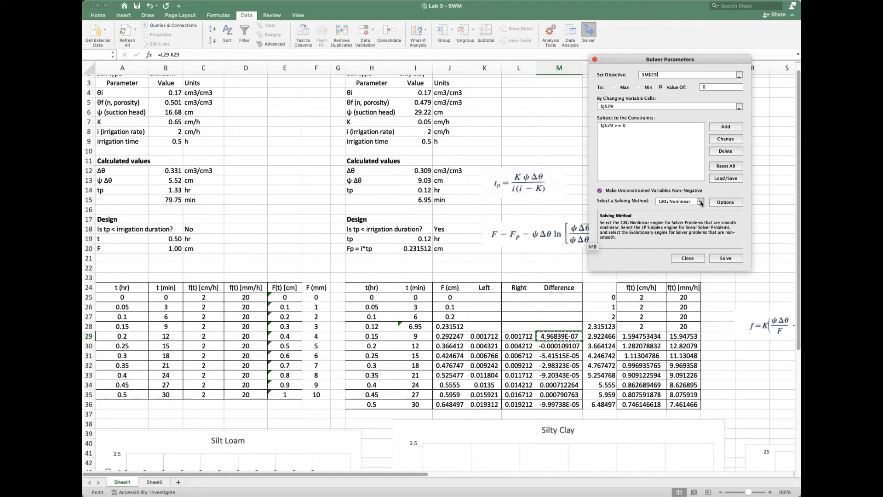
left_click(700, 201)
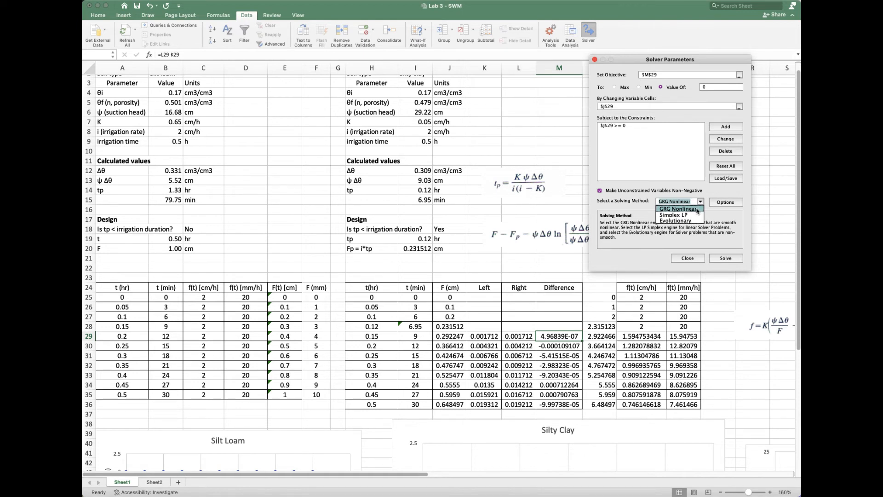
left_click(678, 207)
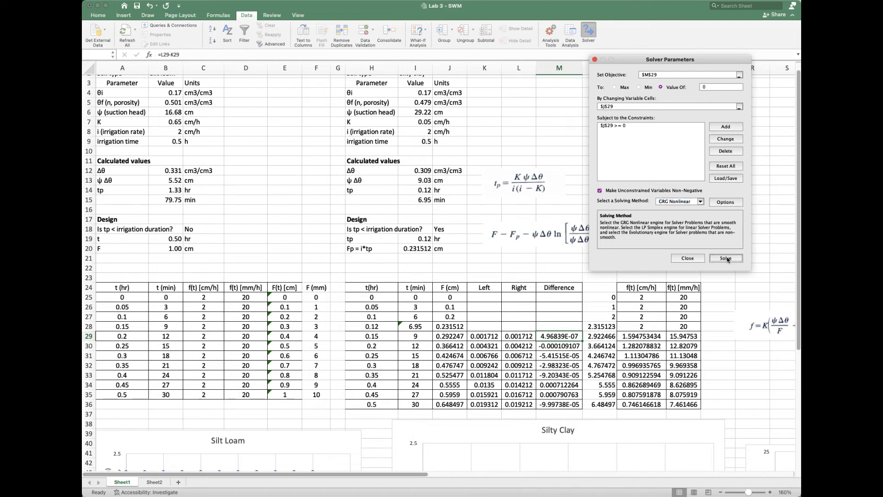
left_click(725, 257)
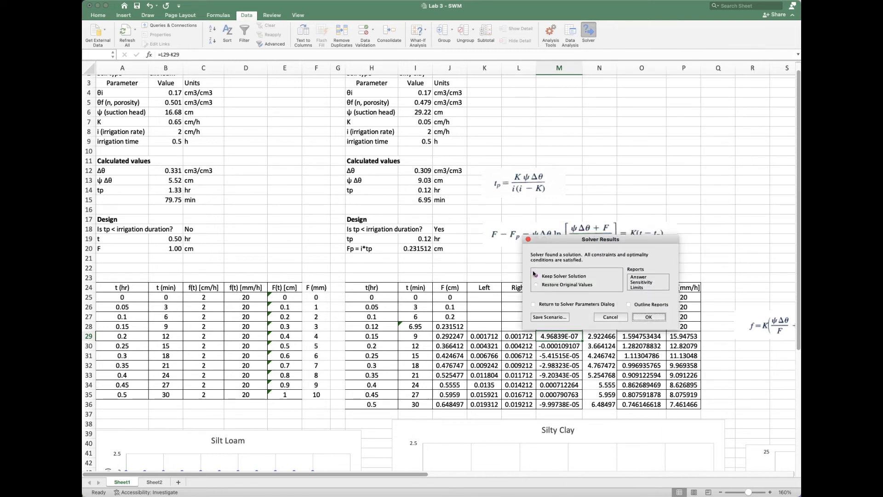
left_click(534, 276)
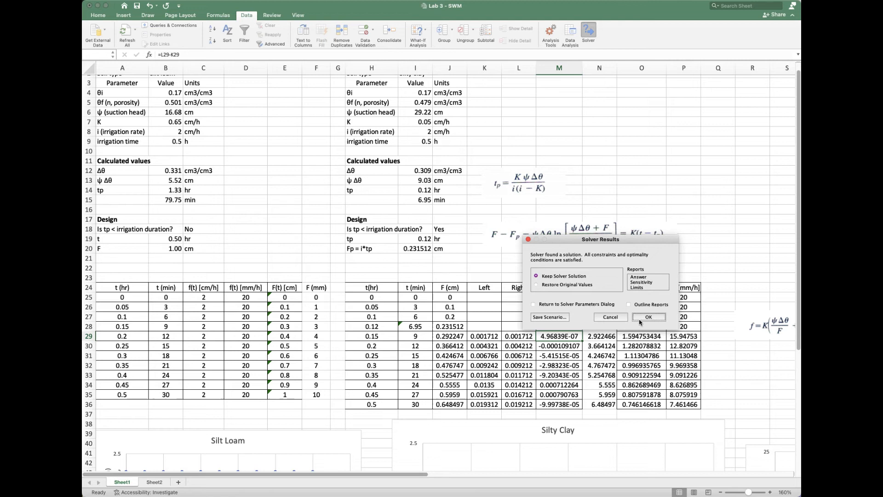
left_click(648, 316)
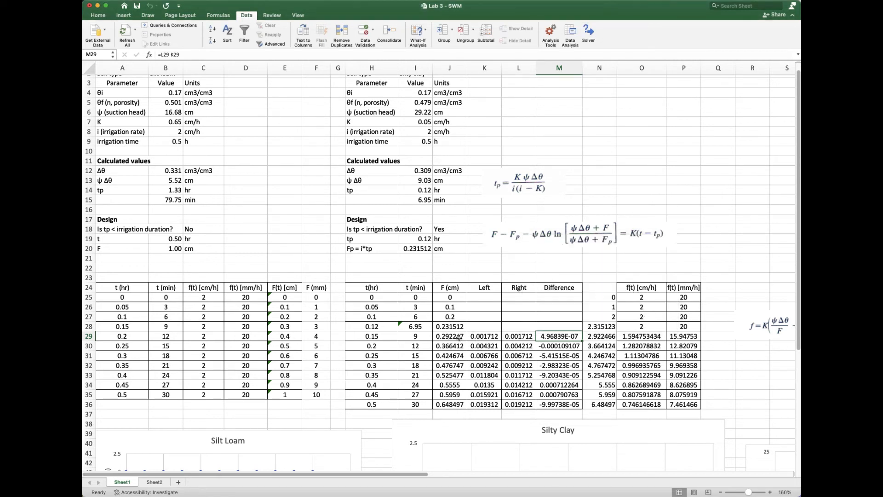
mouse_move(450, 344)
type("=I30")
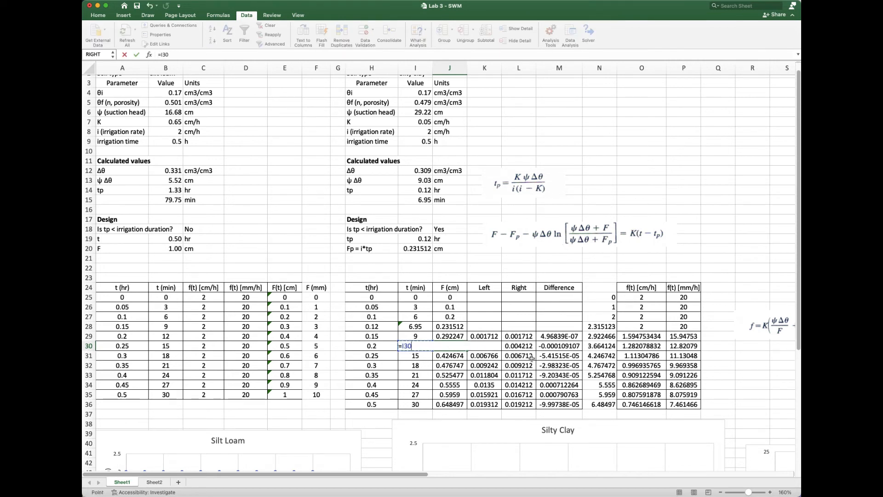
- Seed F at 0.2 h as time times irrigation rate (=H30*I8), giving 0.4 cm
left_click(371, 345)
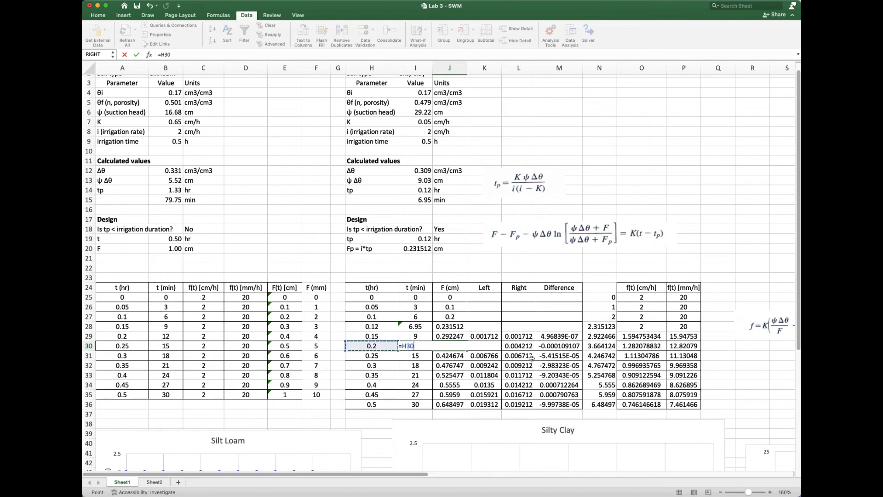
type("*")
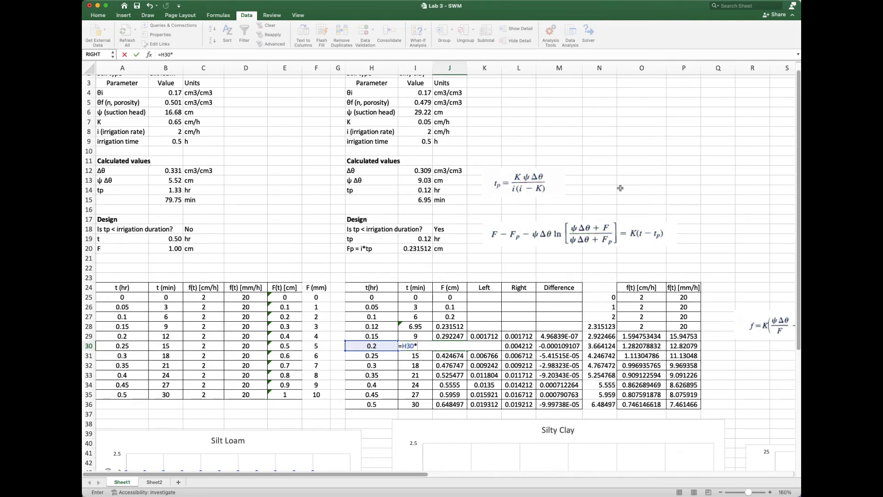
left_click(419, 132)
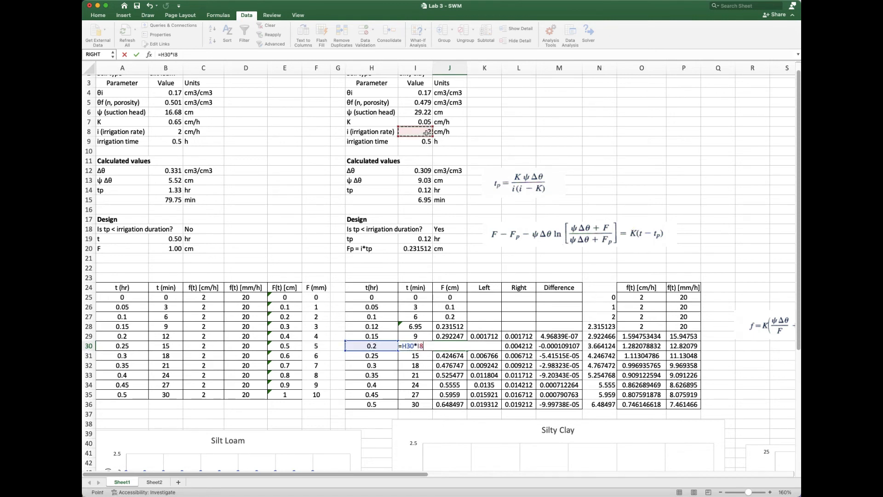
left_click_drag(414, 345, 449, 345)
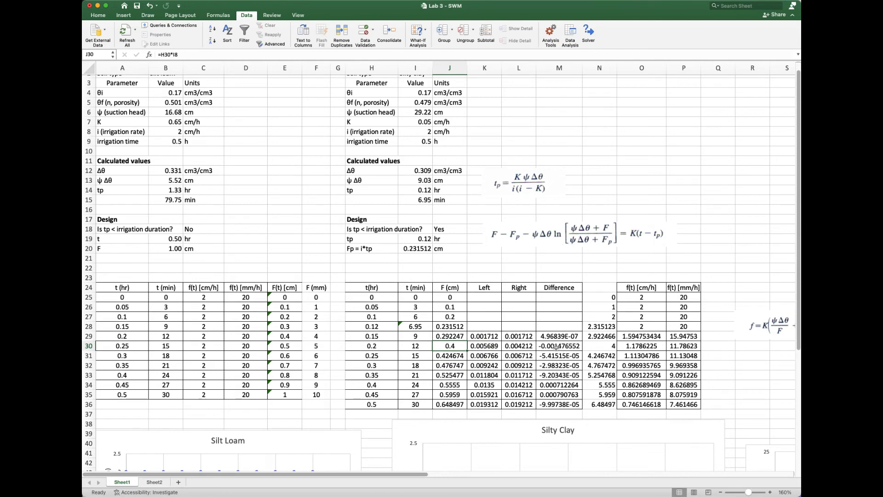
- Solve the 0.2 h row: zero $M$30 by changing $J$30 with the old constraint removed, giving F = 0.363599 cm
left_click(558, 344)
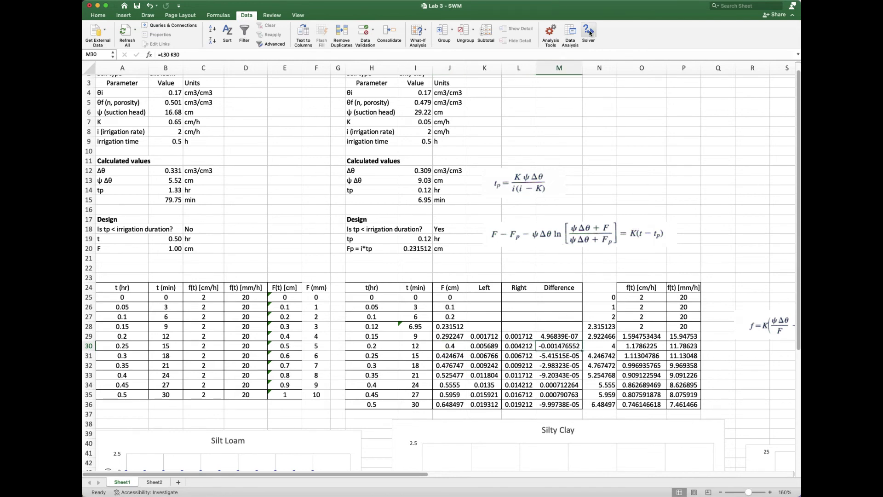
left_click(589, 31)
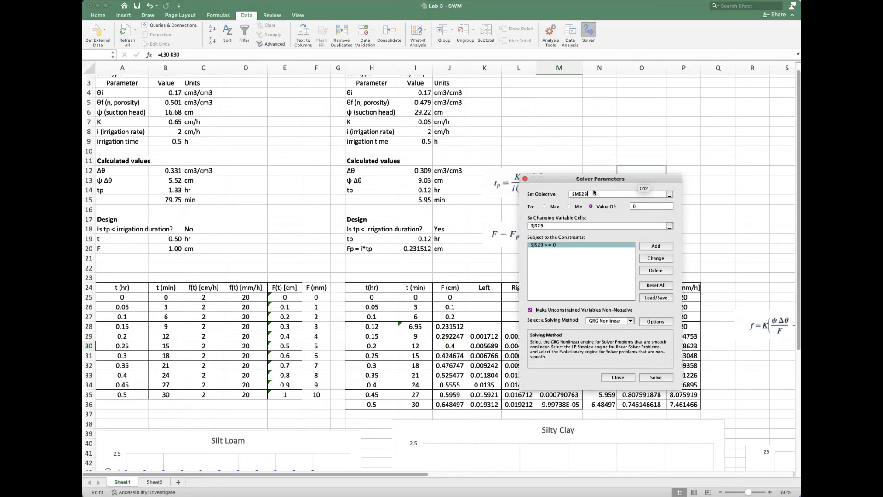
left_click(600, 225)
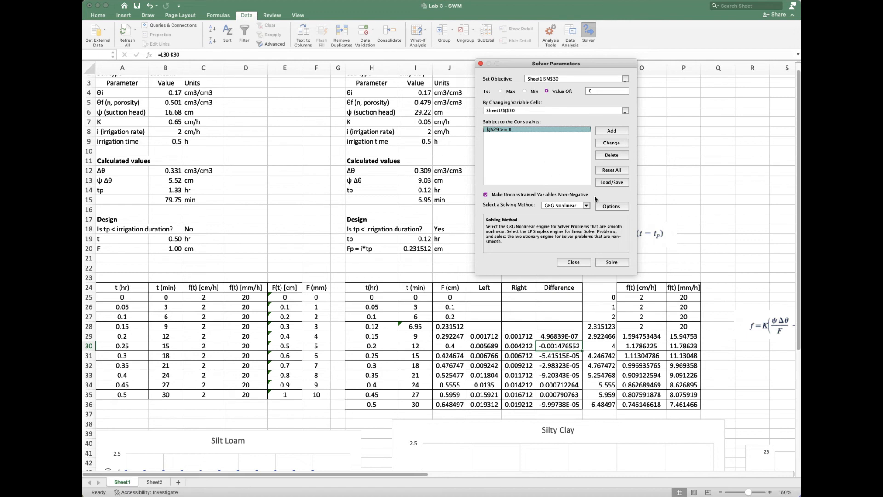
left_click(611, 154)
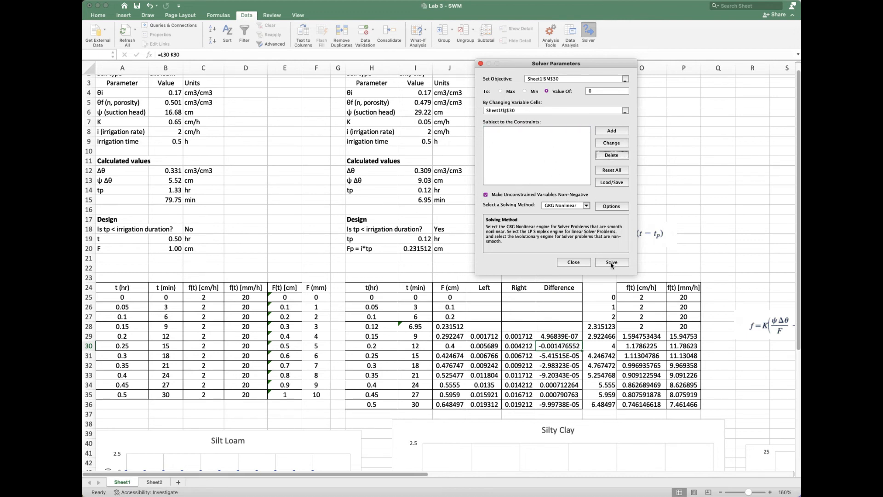
left_click(610, 262)
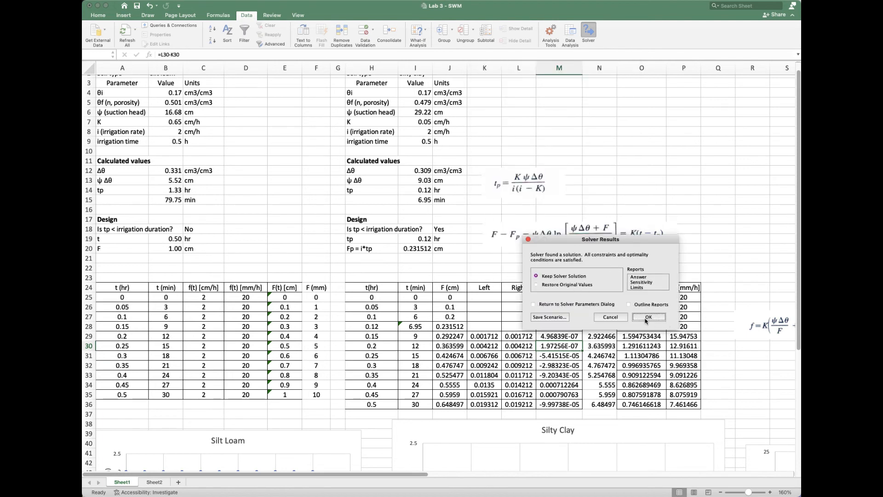
left_click(649, 316)
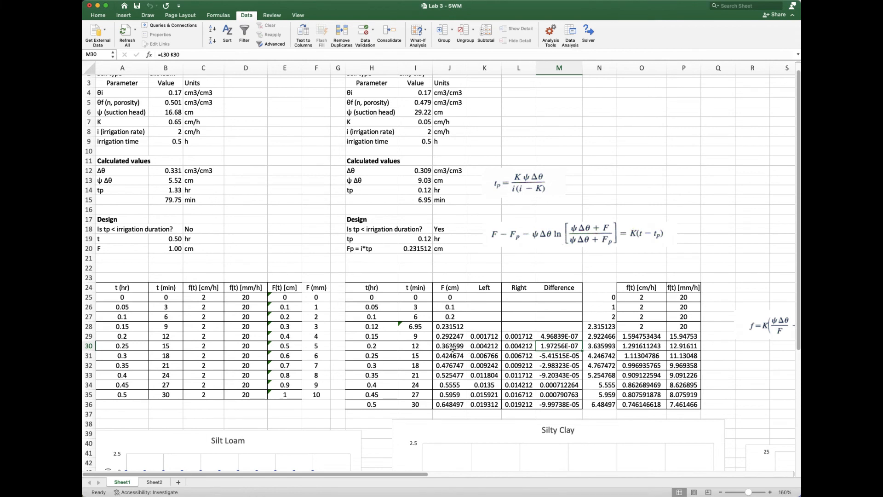
left_click(449, 344)
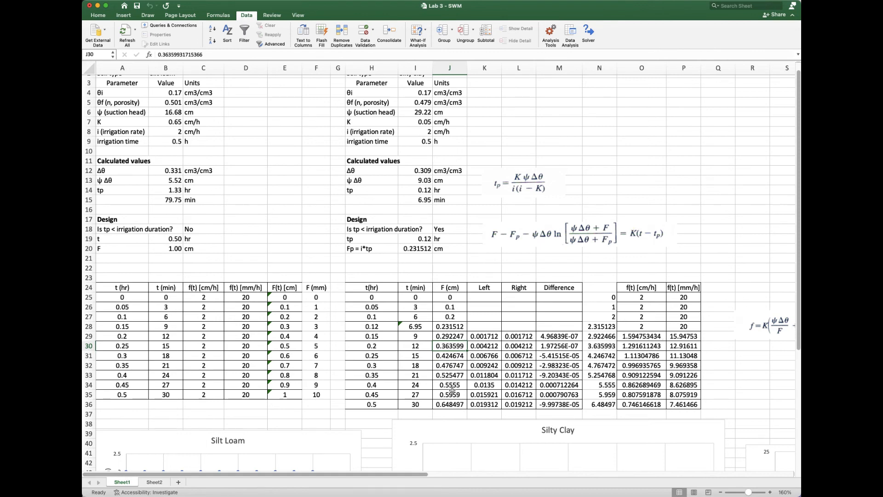
scroll("right", 3)
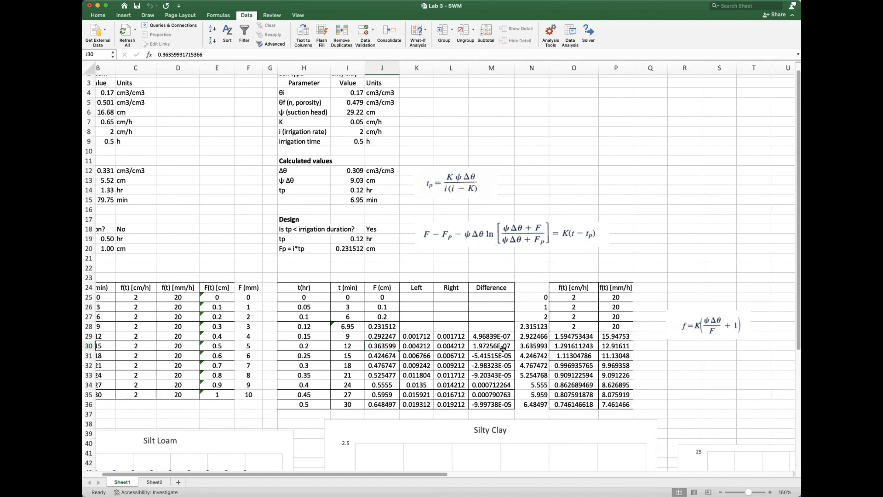
left_click(709, 324)
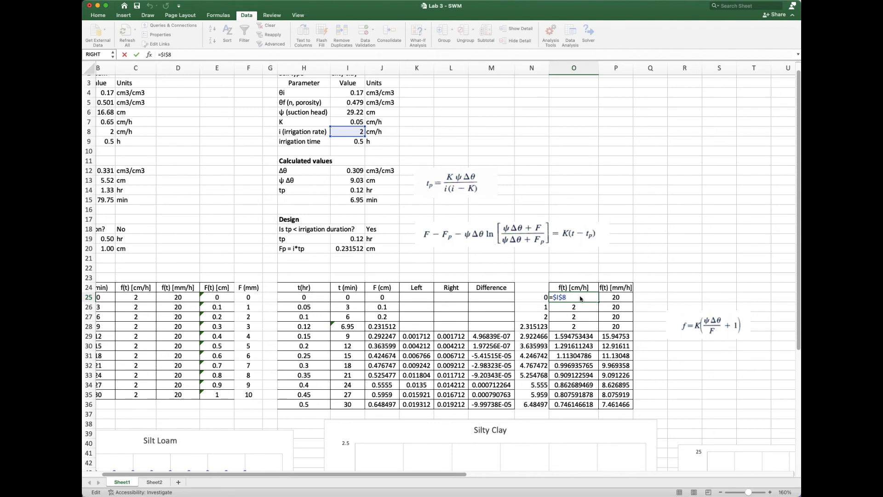
left_click(574, 326)
type("=$I$7*(($I$6*$I$12)/J29+1)")
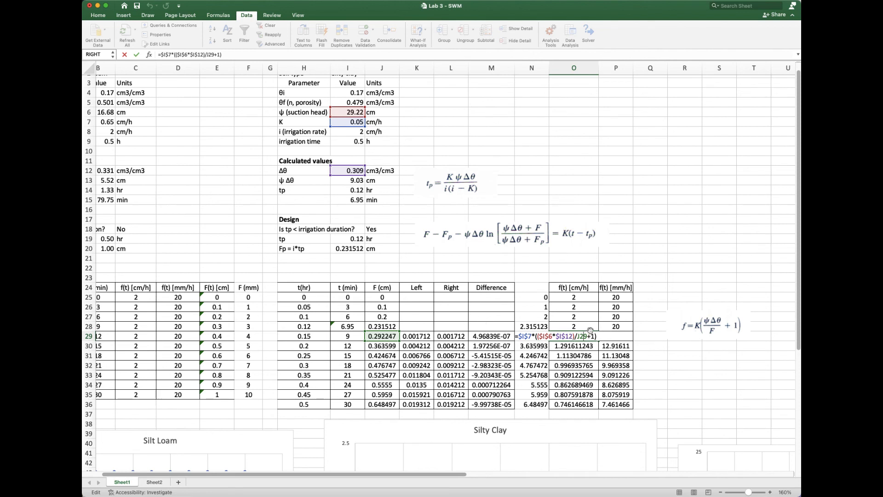
key("Enter")
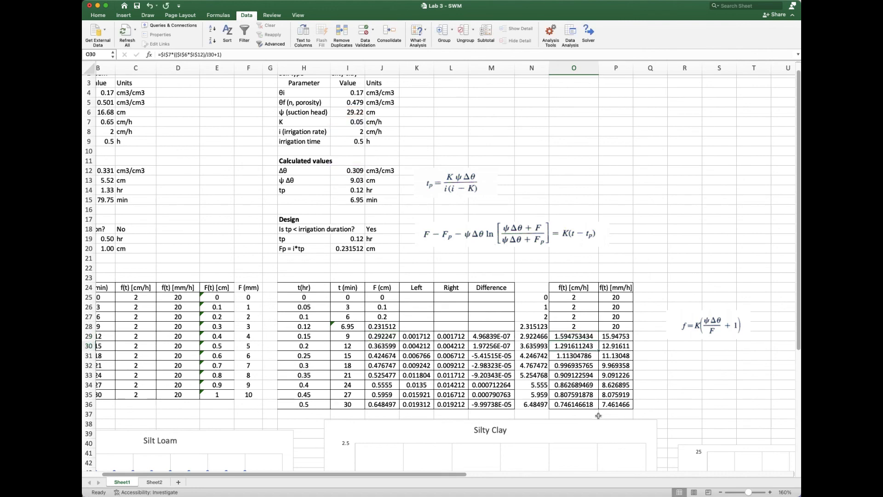
scroll("down", 3)
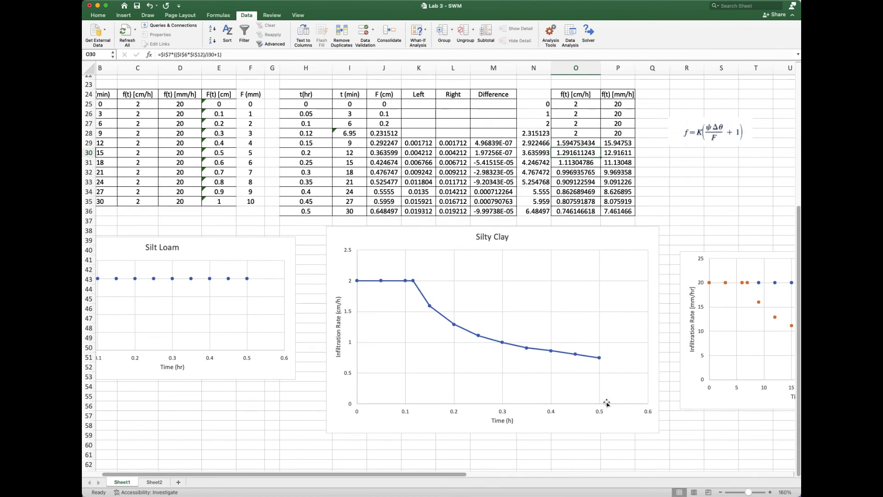
left_click(480, 346)
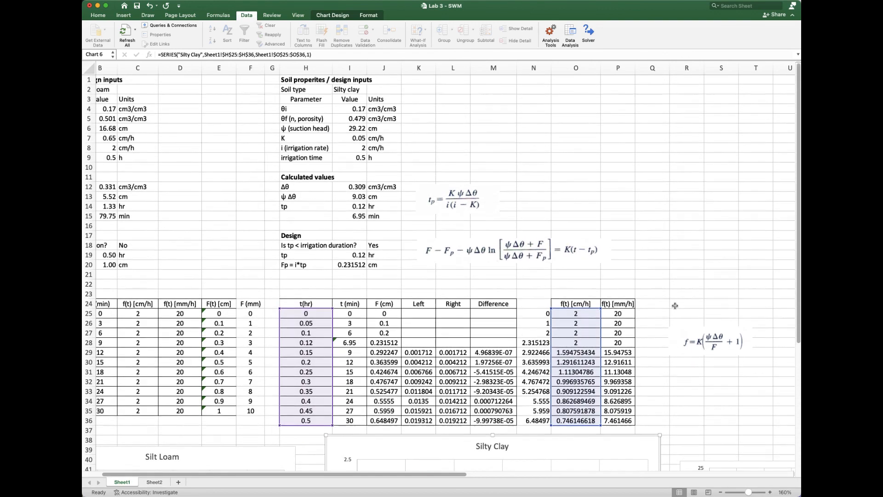
scroll("down", 3)
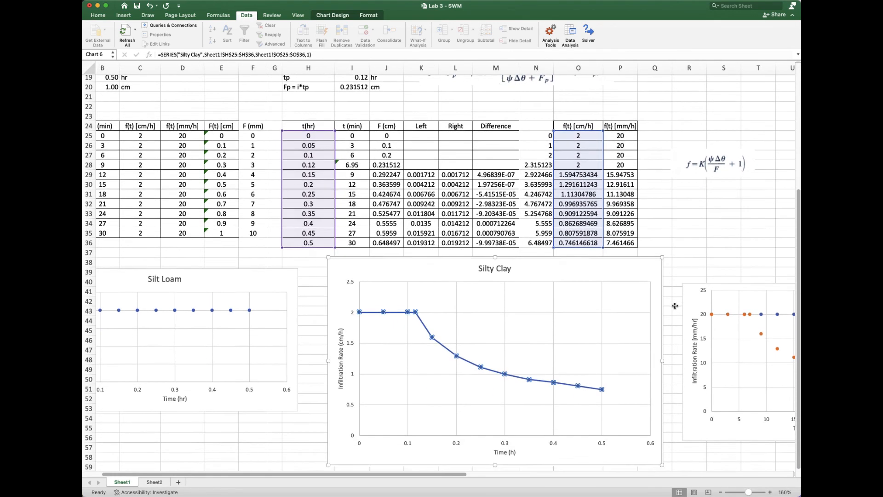
scroll("down", 3)
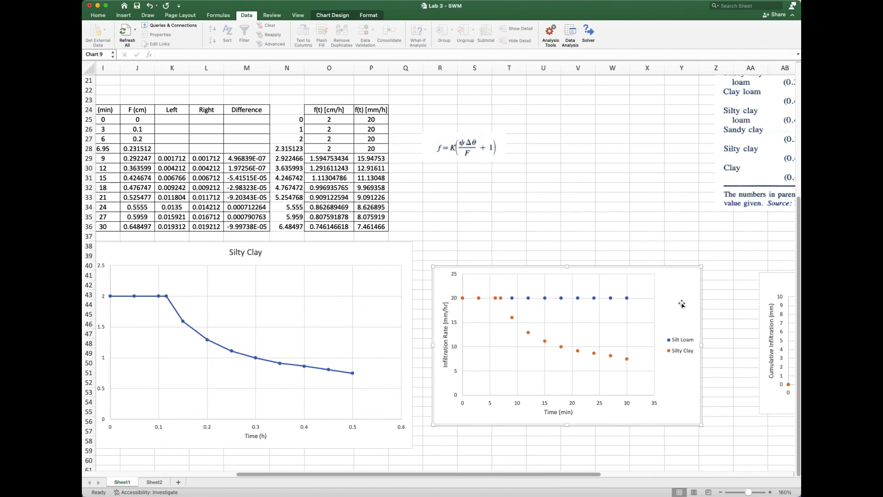
scroll("right", 3)
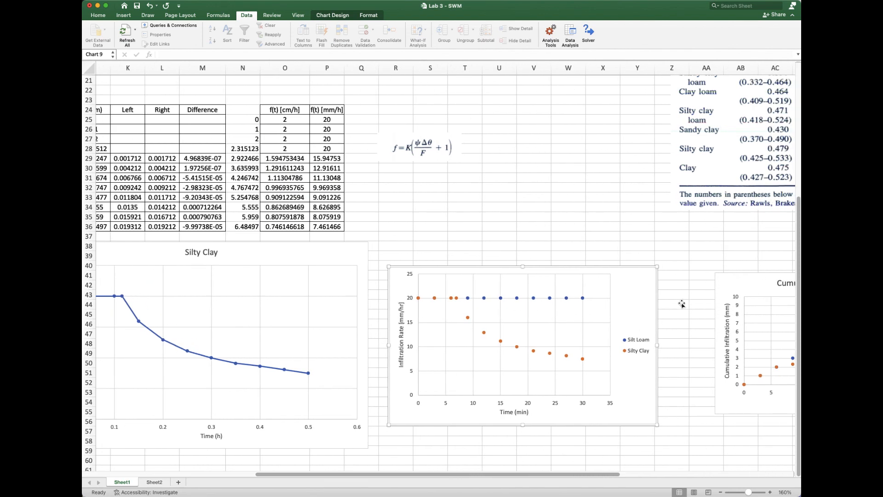
mouse_move(557, 306)
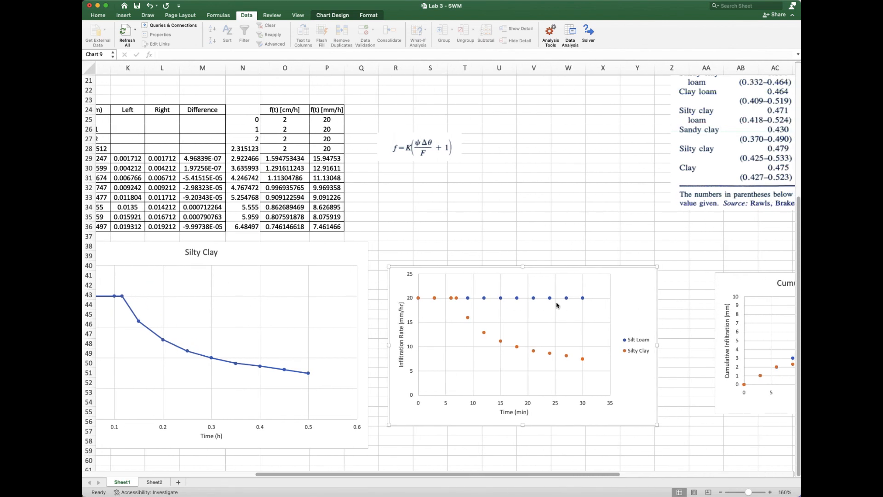
mouse_move(502, 315)
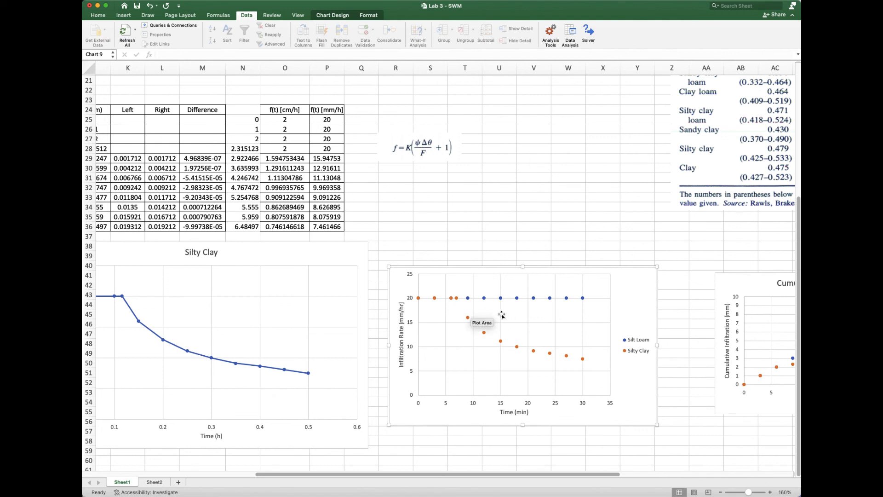
mouse_move(497, 361)
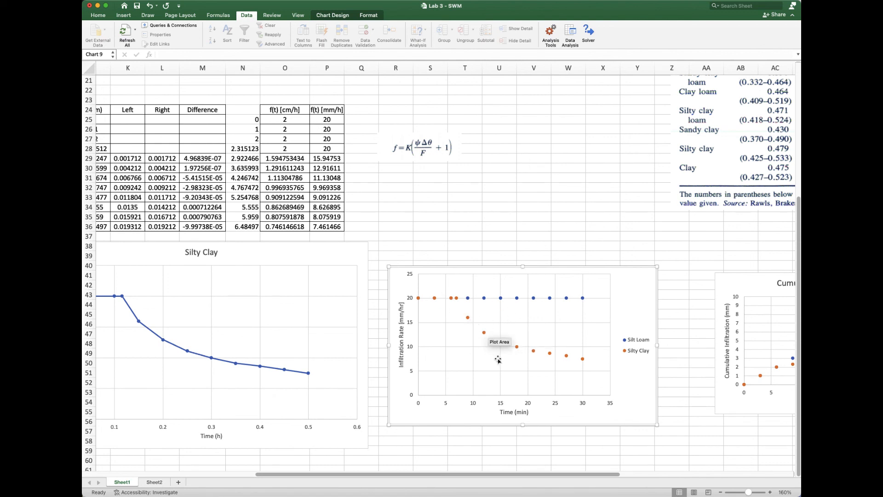
mouse_move(416, 301)
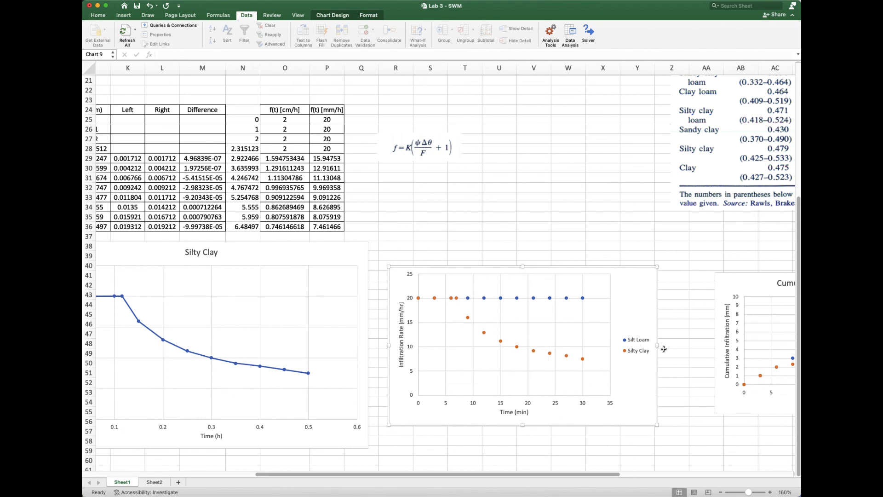
scroll("right", 3)
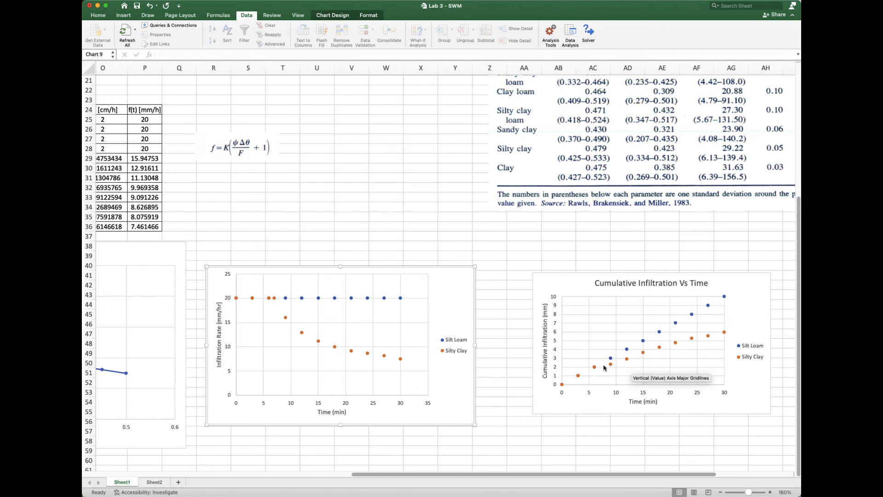
mouse_move(608, 383)
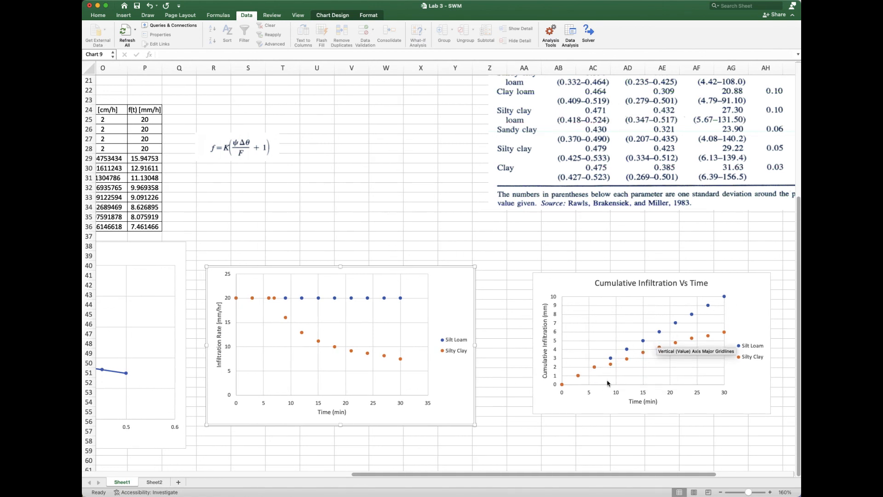
mouse_move(525, 384)
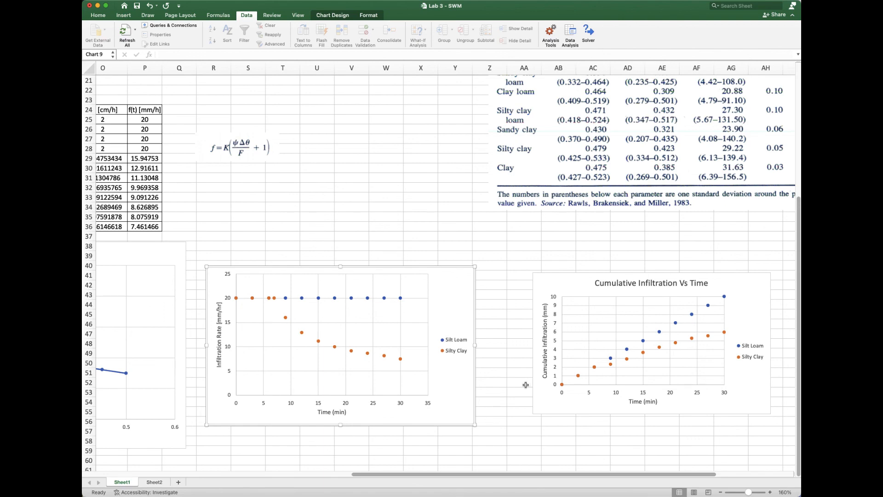
mouse_move(647, 366)
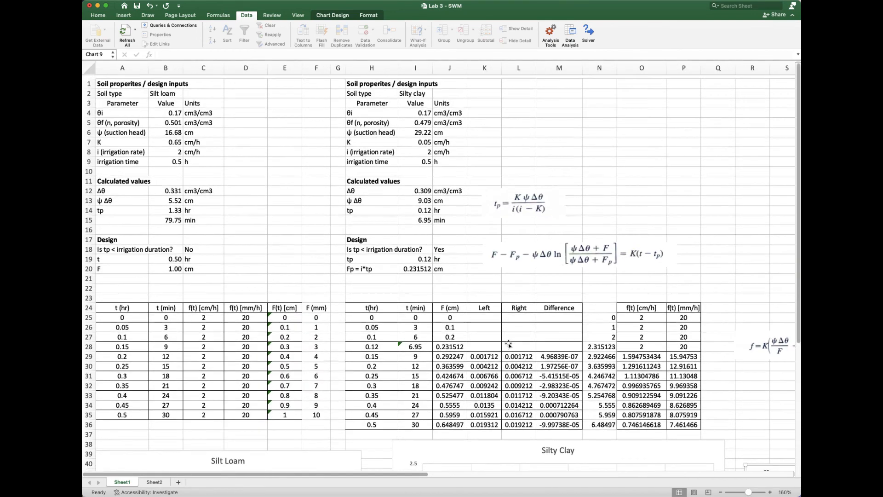
scroll("down", 3)
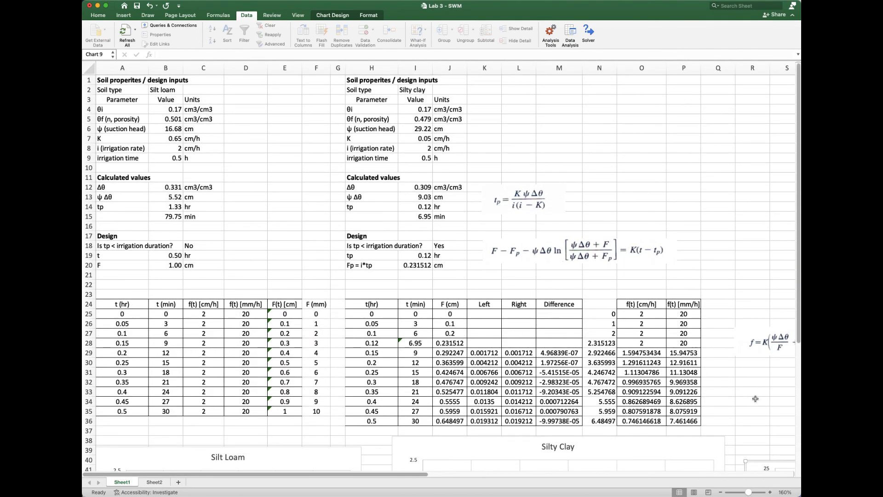